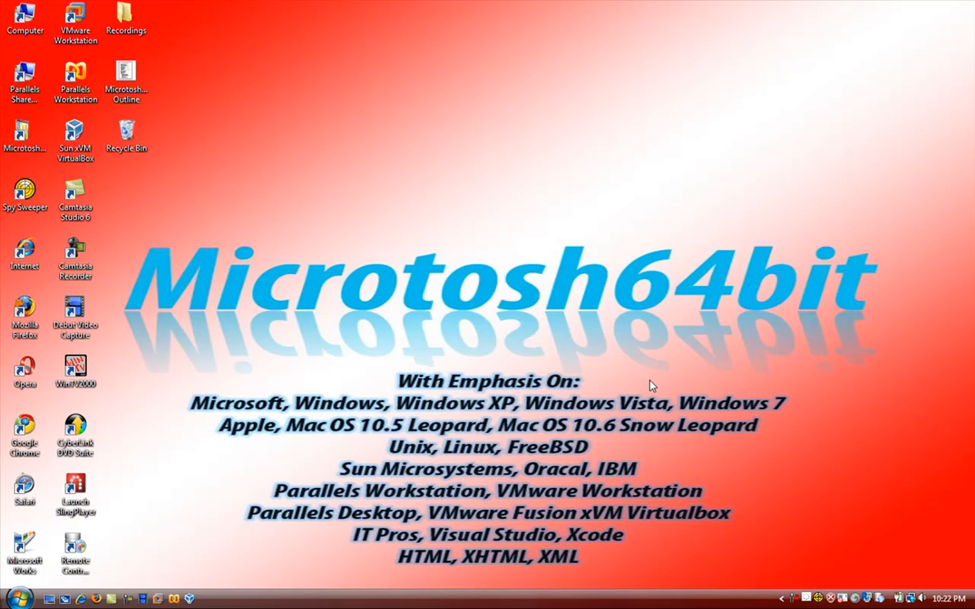
mouse_move(648, 387)
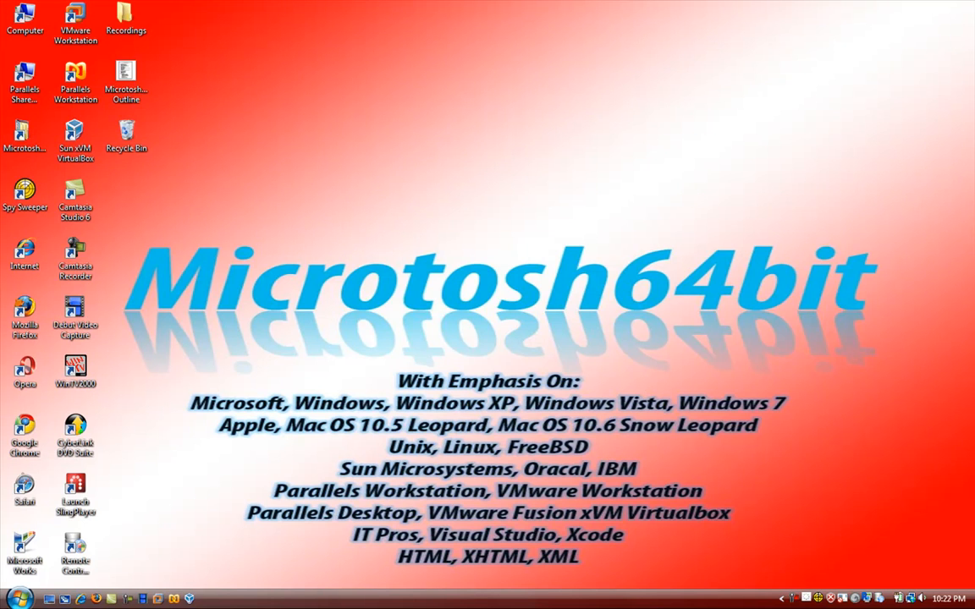
mouse_move(14, 291)
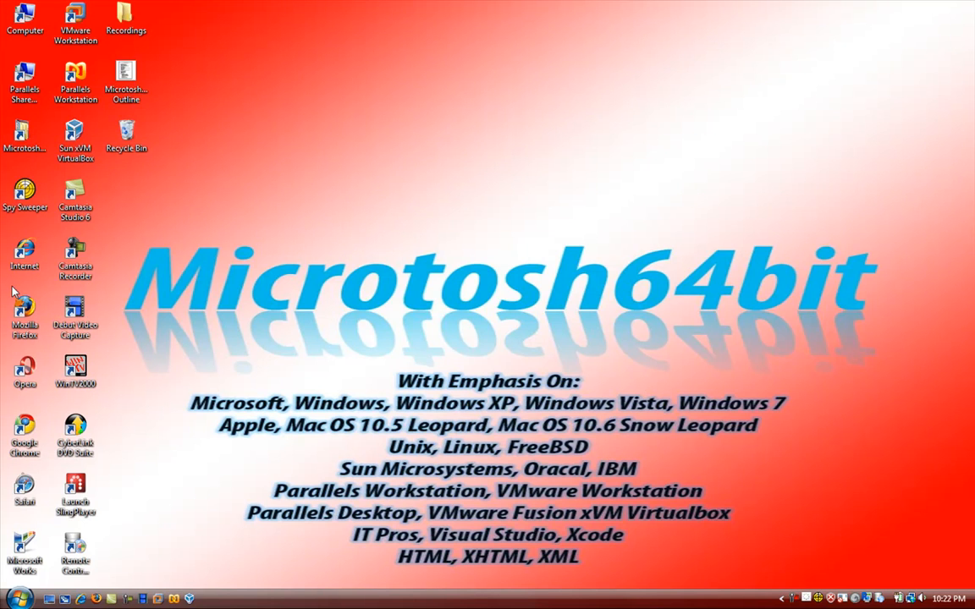
mouse_move(117, 239)
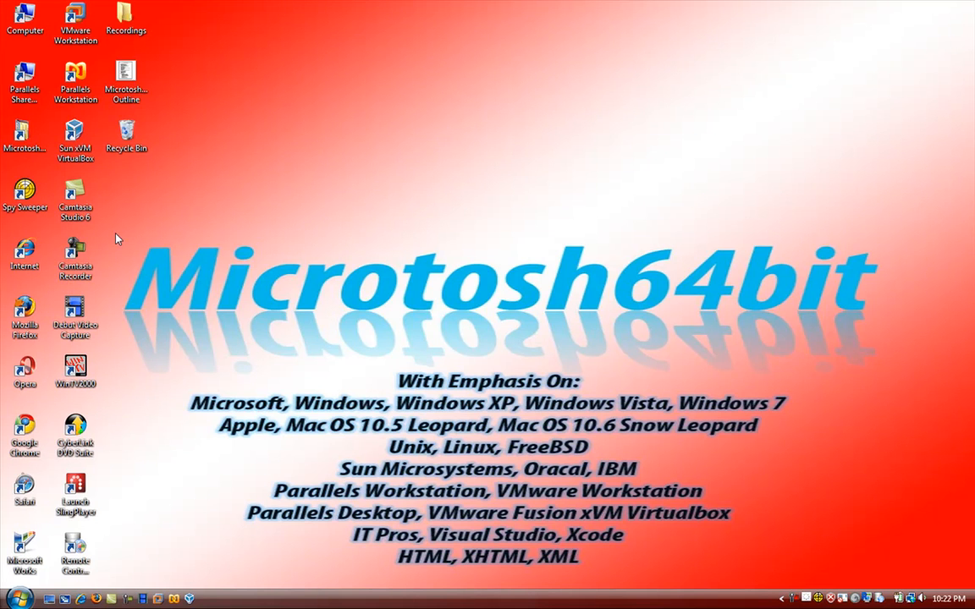
mouse_move(100, 241)
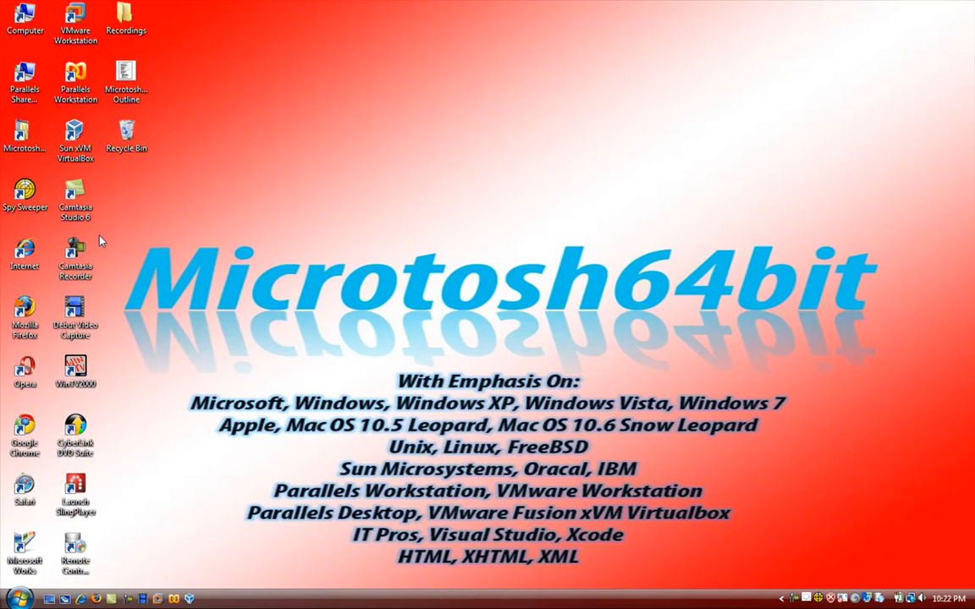
mouse_move(4, 163)
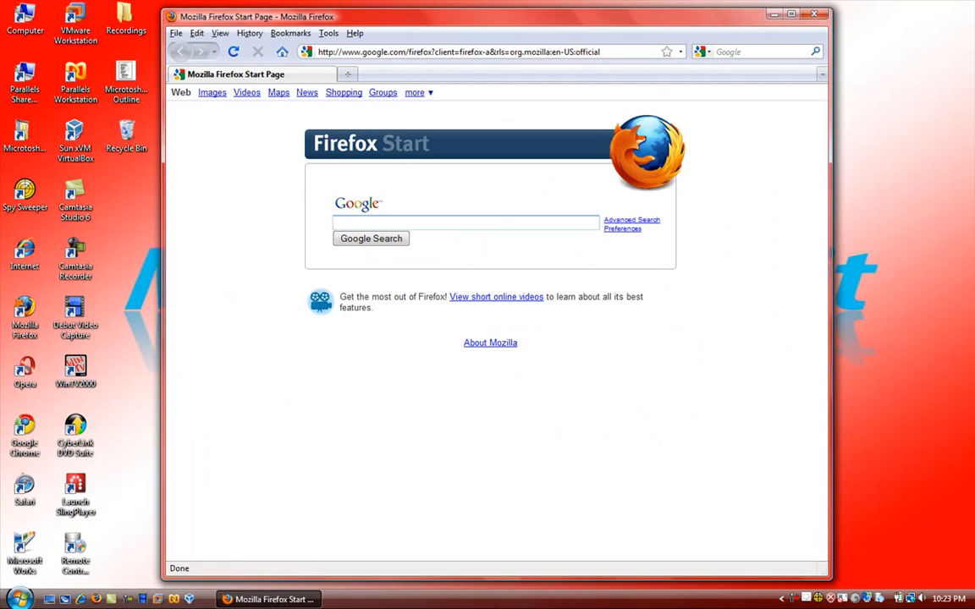
- Google 'adobe reader' in Firefox and open Adobe's Reader 9.1 download page
left_click(16, 599)
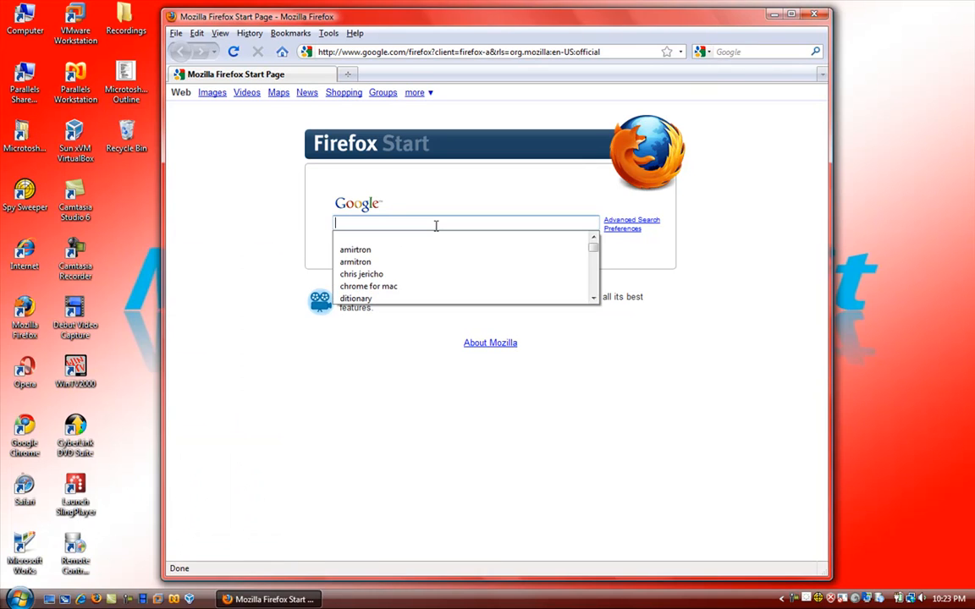
type("adbe")
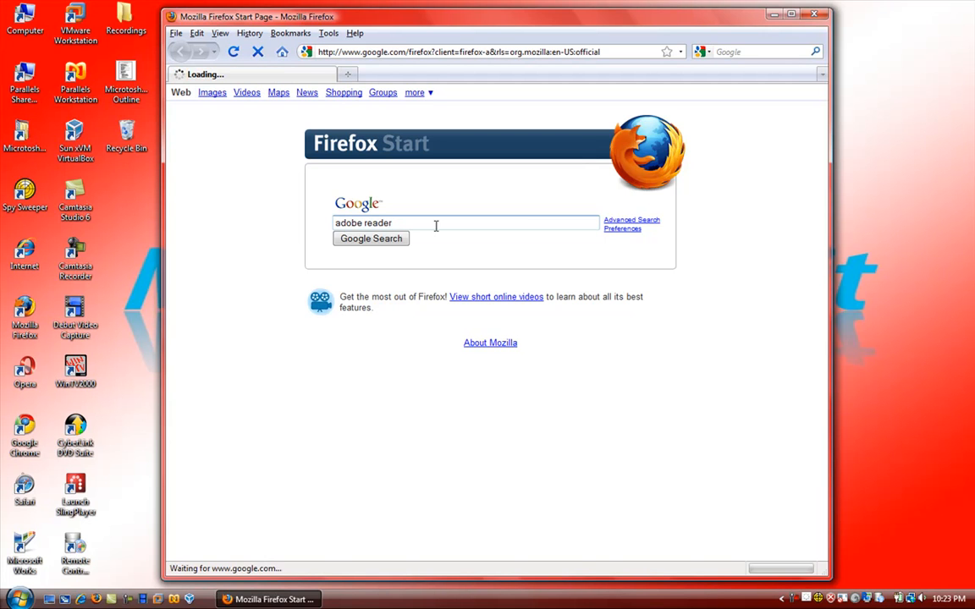
left_click(370, 238)
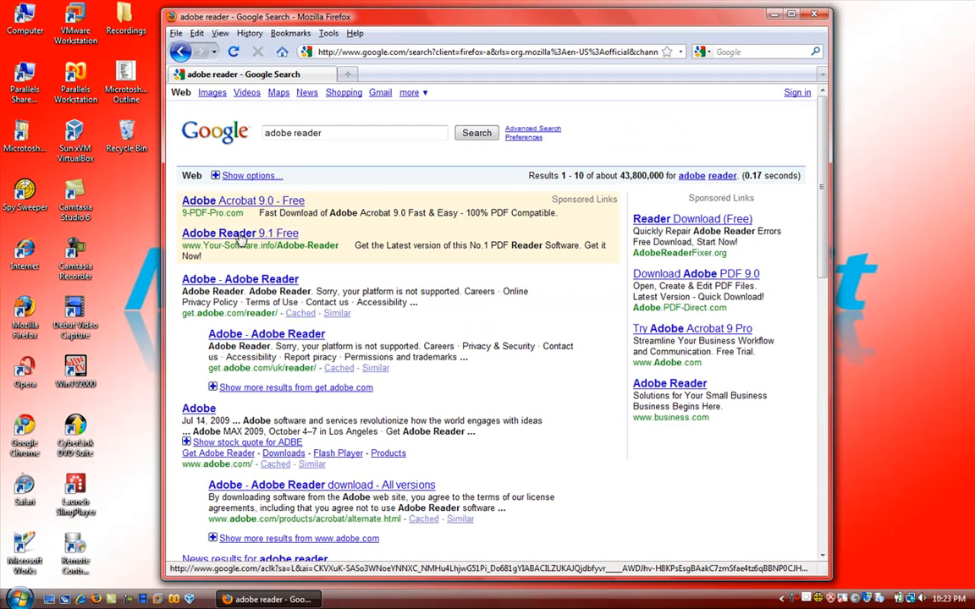
left_click(239, 278)
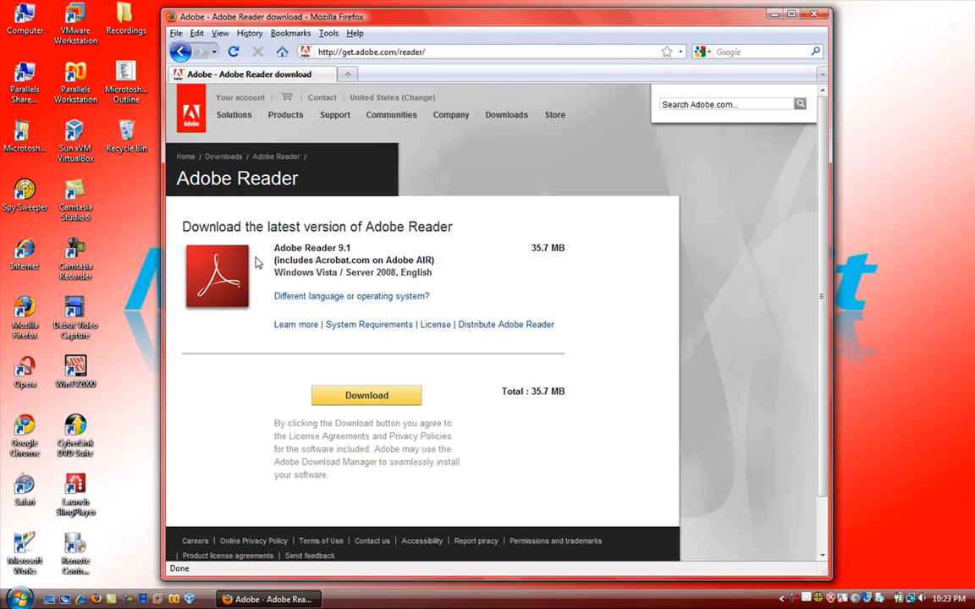
mouse_move(236, 261)
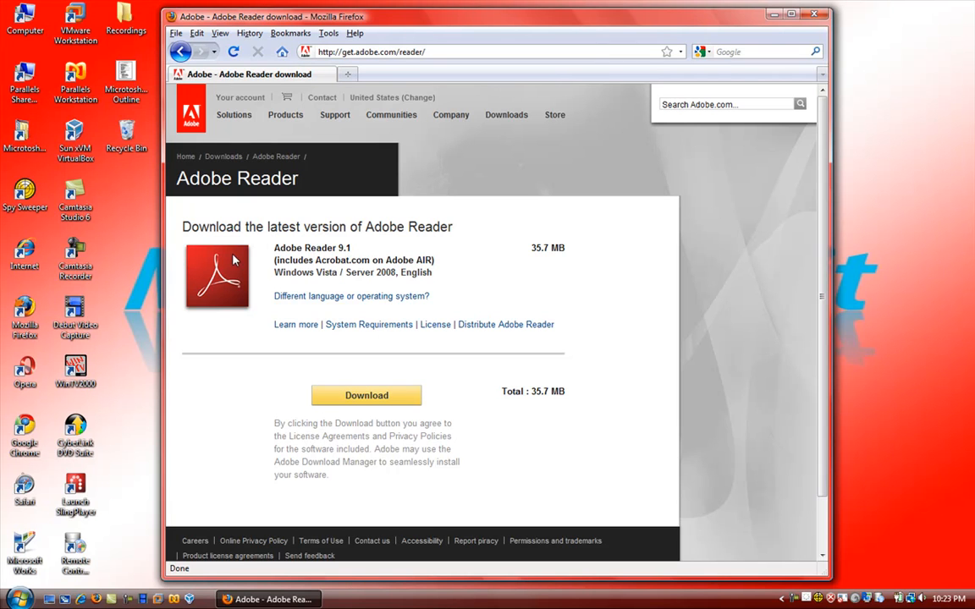
- Launch the installed Adobe Reader 9 from the Start menu search
left_click(13, 599)
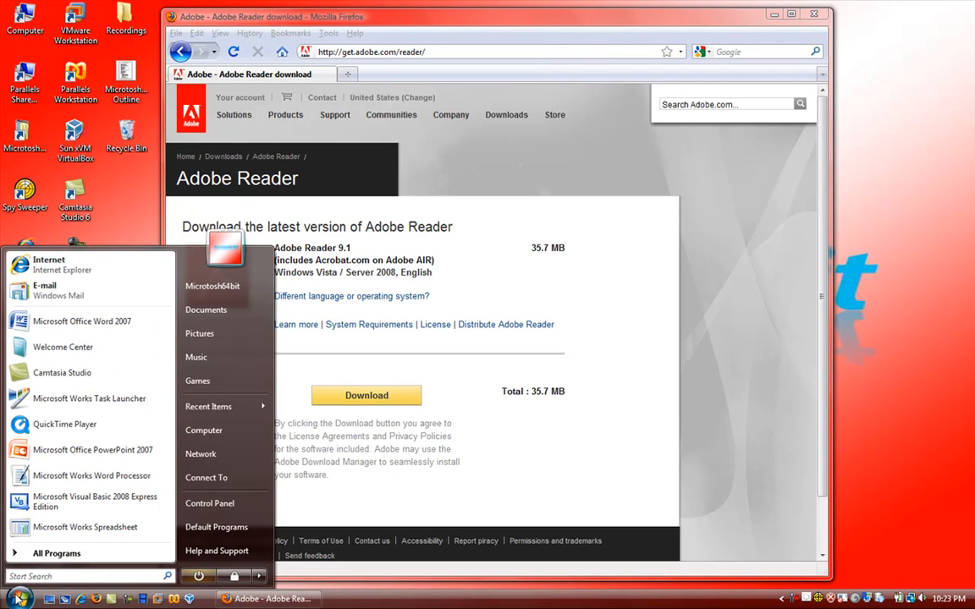
type("a")
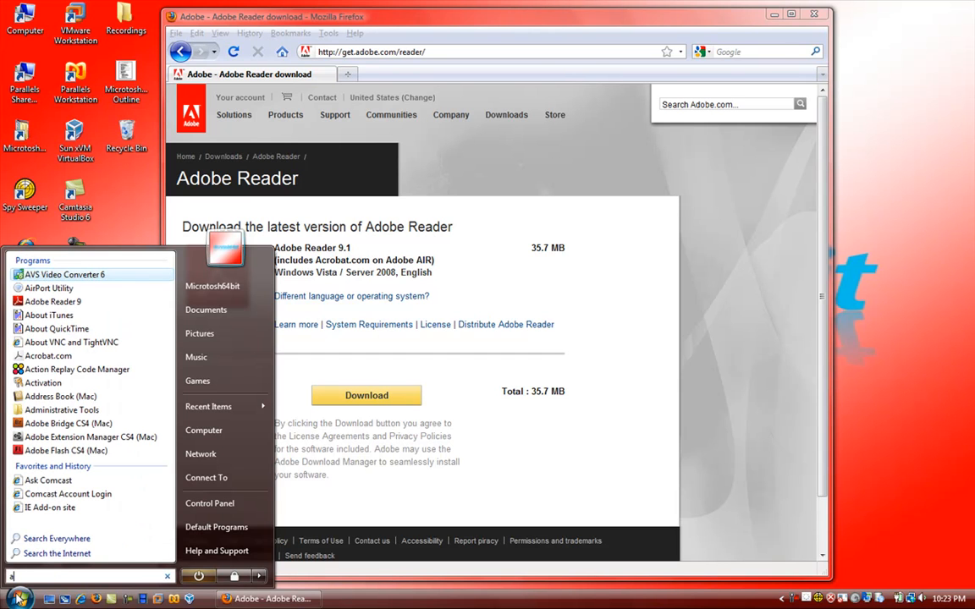
mouse_move(76, 301)
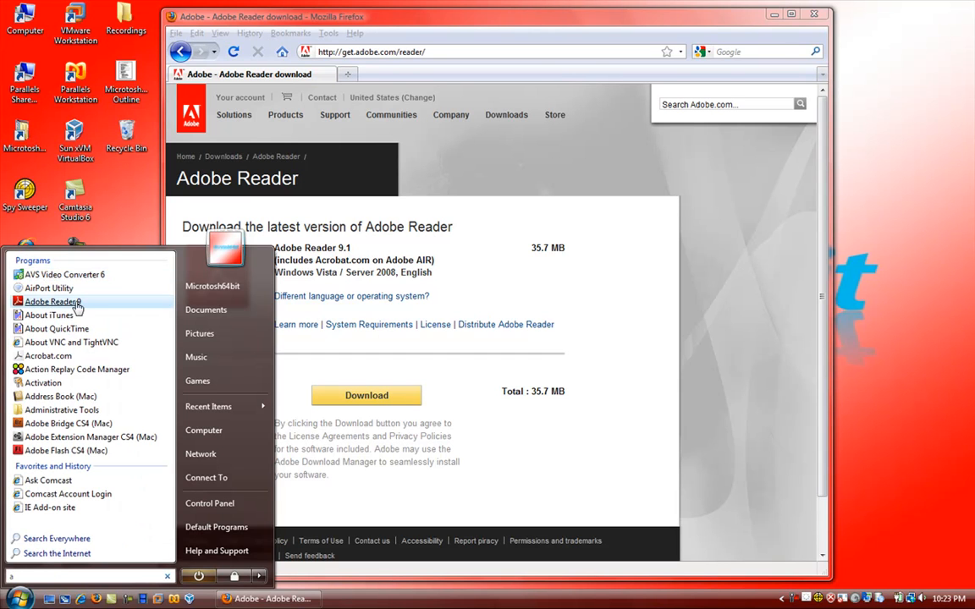
left_click(52, 301)
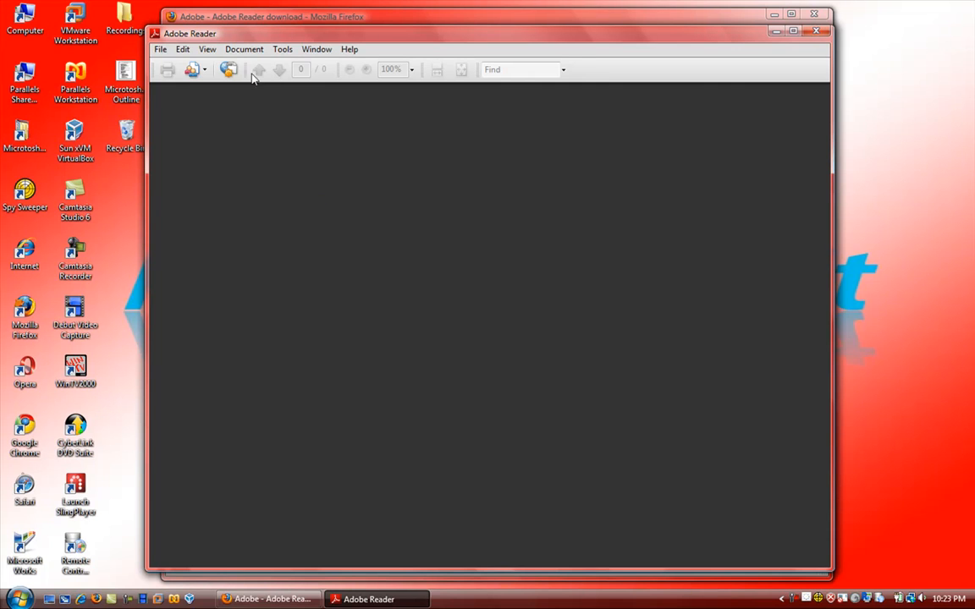
- Browse the File and Help menus and view About Adobe Reader 9 showing version 9.0.0
left_click(160, 48)
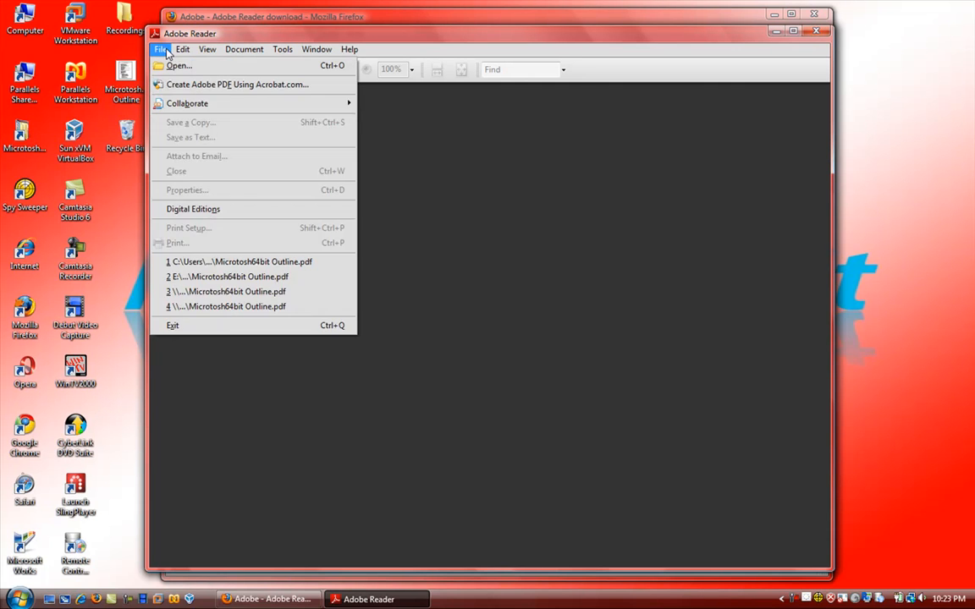
left_click(349, 48)
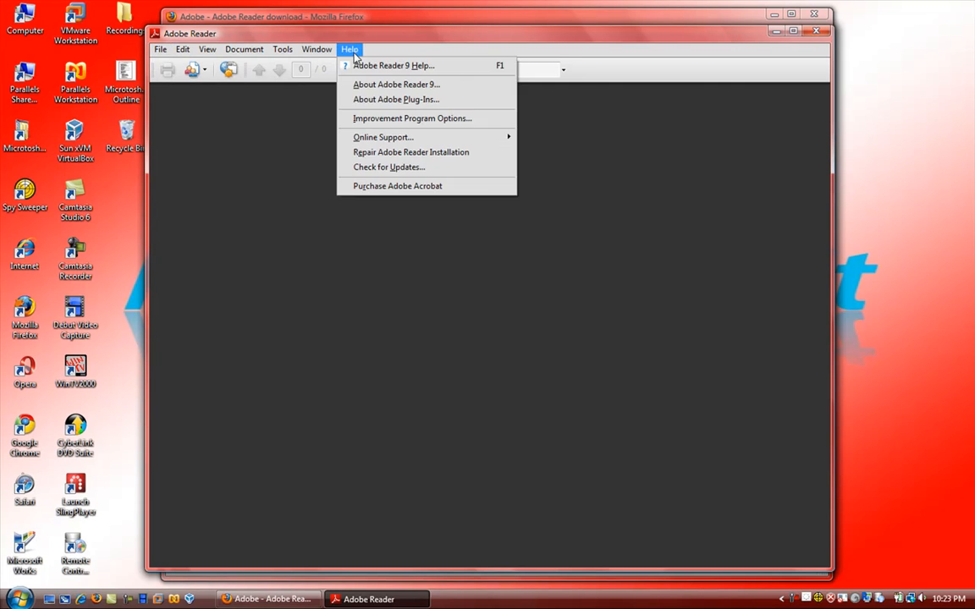
left_click(392, 65)
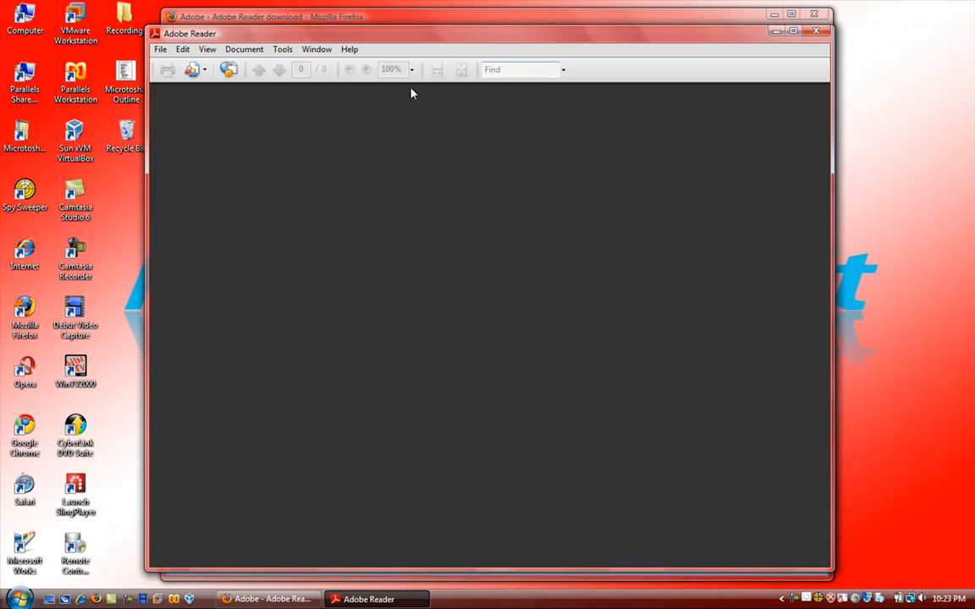
left_click(348, 48)
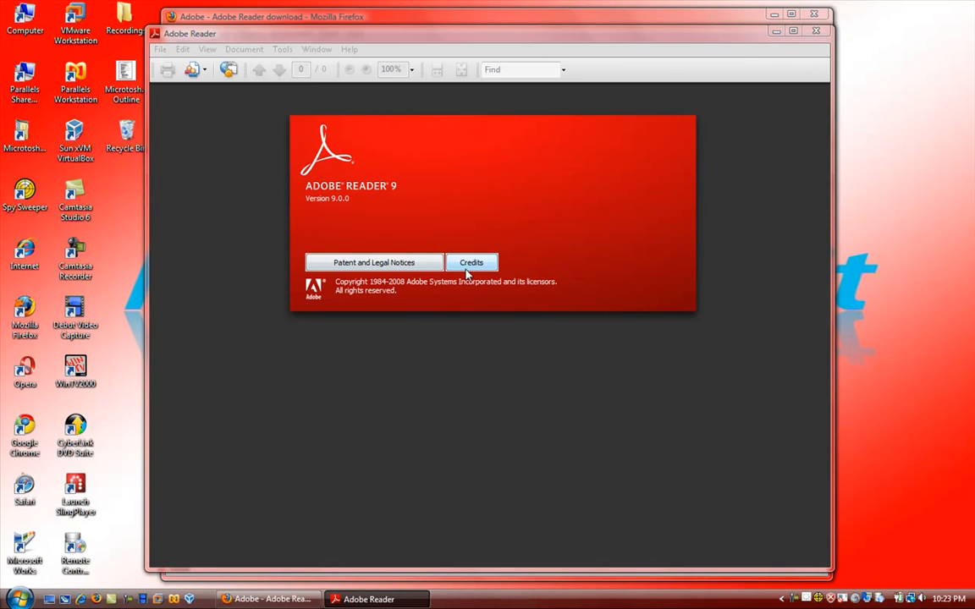
mouse_move(442, 346)
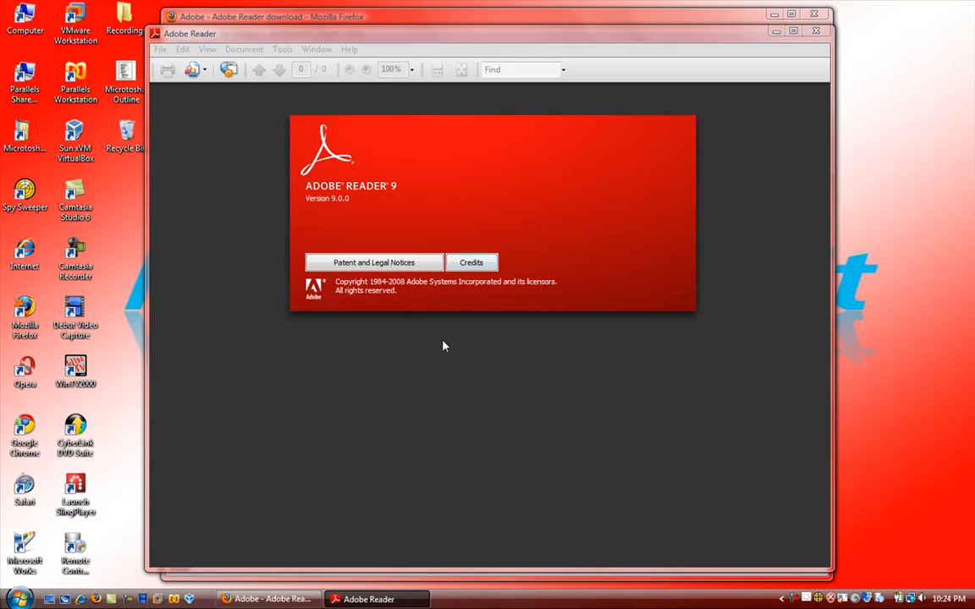
mouse_move(529, 179)
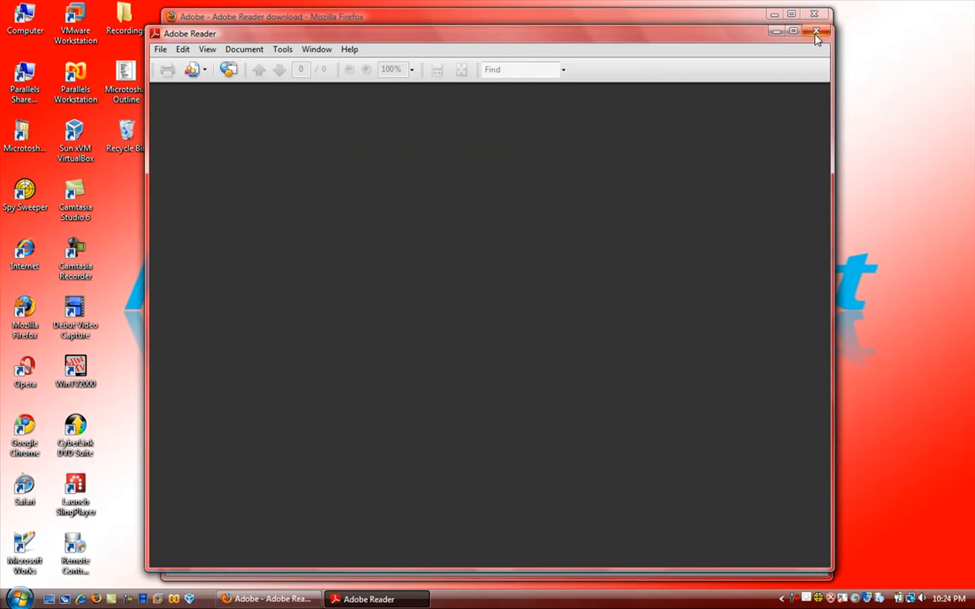
- Close Reader, start the Reader 9.1 download, and install the Adobe DLM add-on
left_click(816, 32)
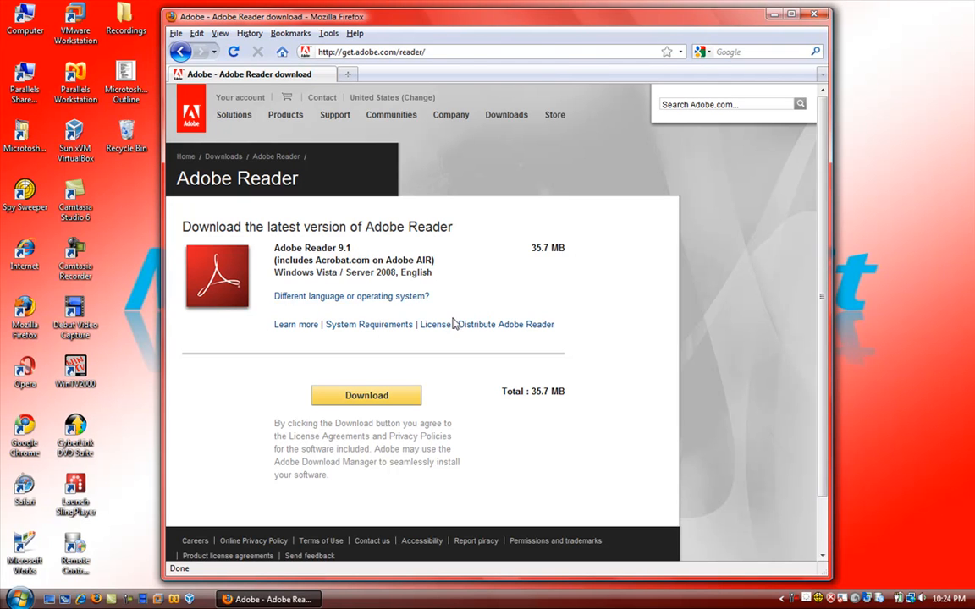
left_click(366, 395)
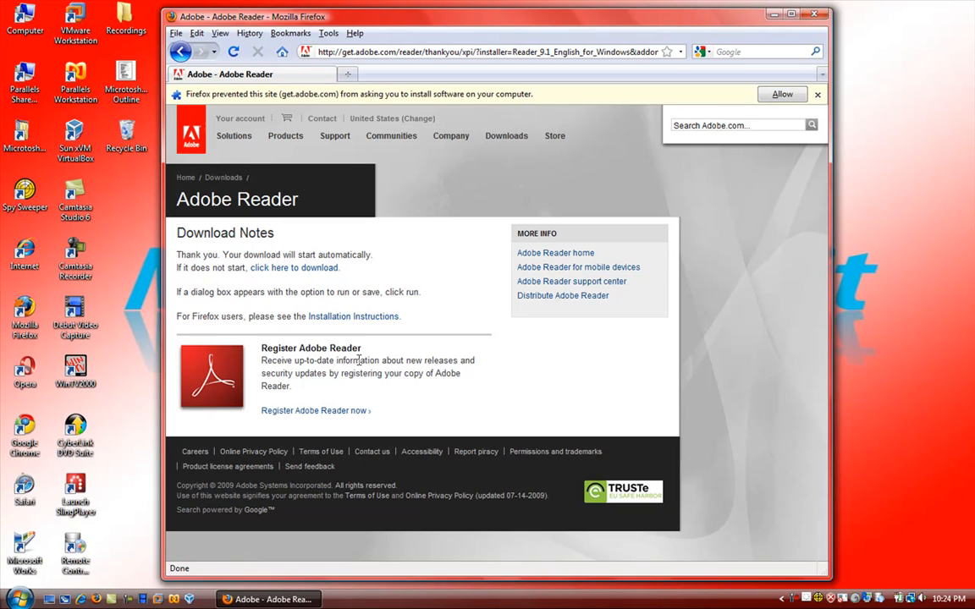
mouse_move(302, 290)
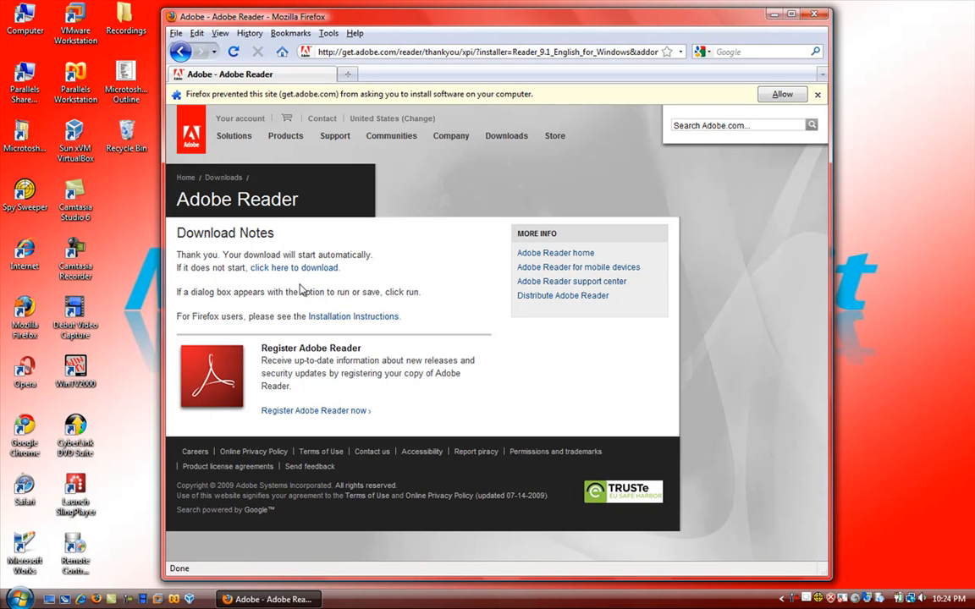
left_click(781, 94)
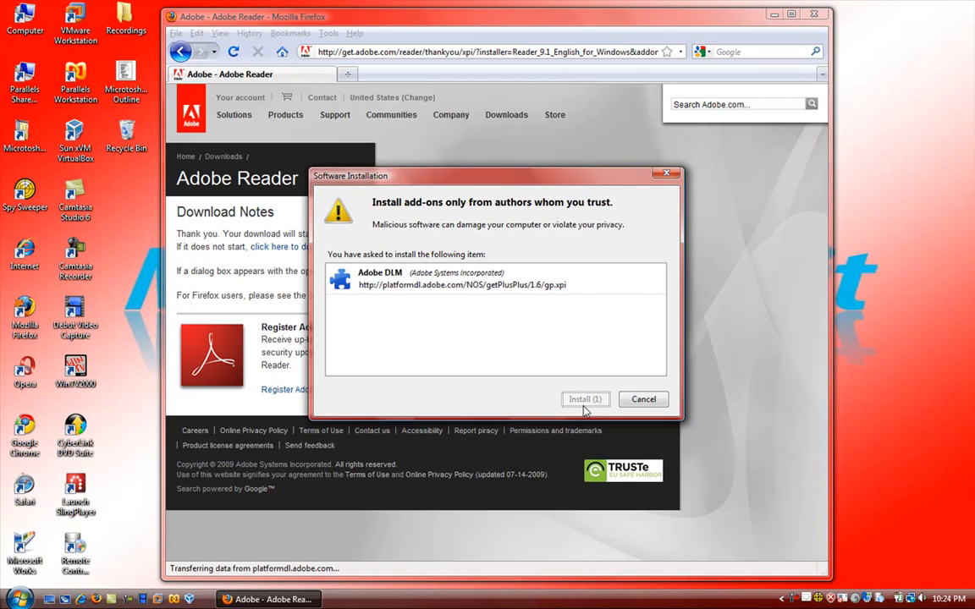
left_click(585, 398)
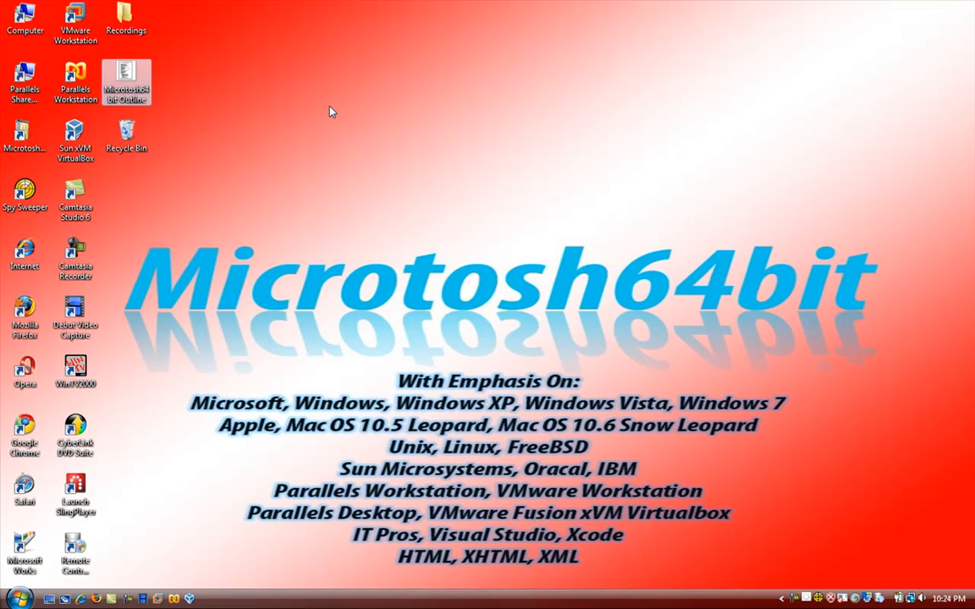
mouse_move(333, 110)
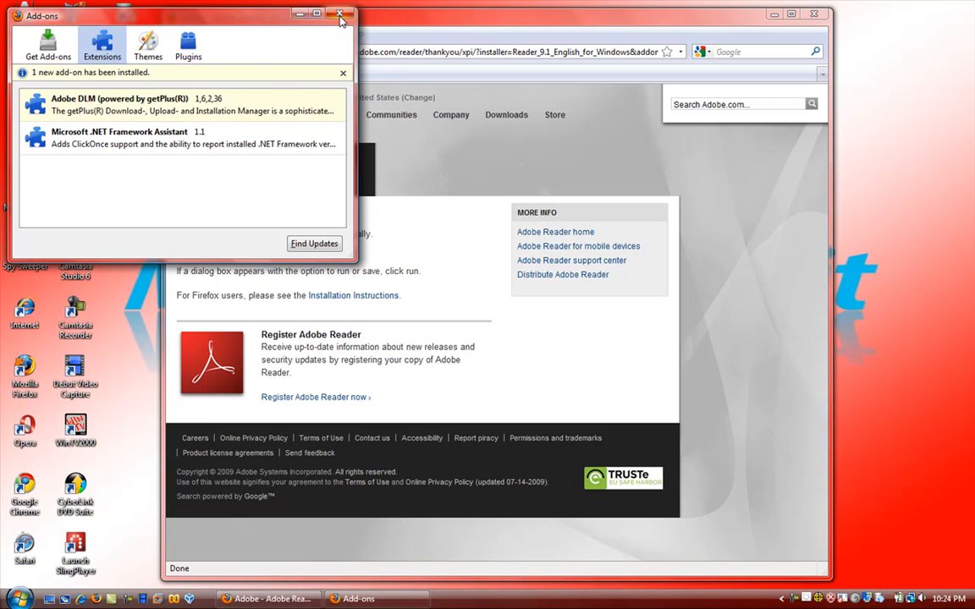
left_click(343, 16)
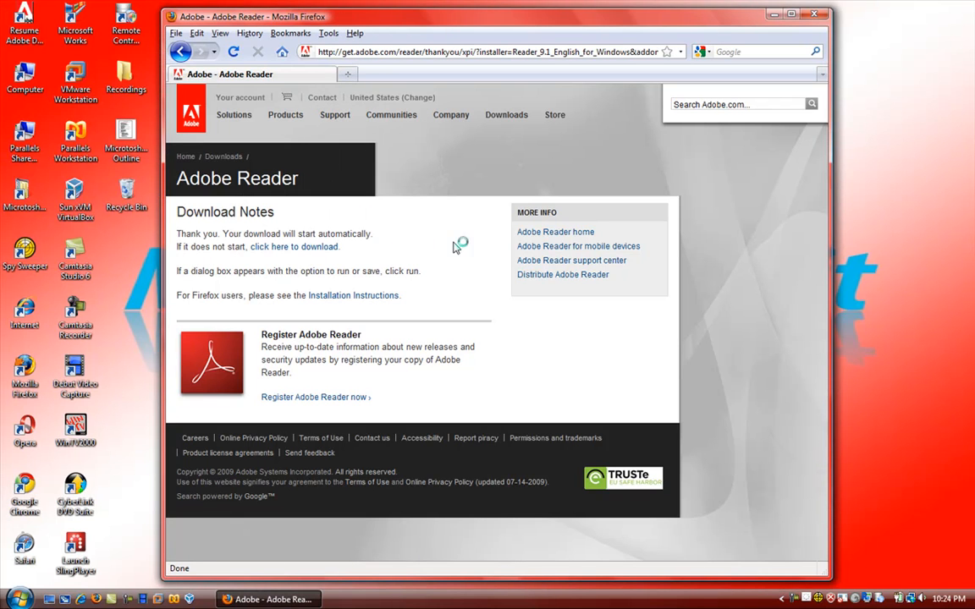
- Accept the permission prompt so Download Manager downloads Adobe Reader 9.1
left_click(294, 247)
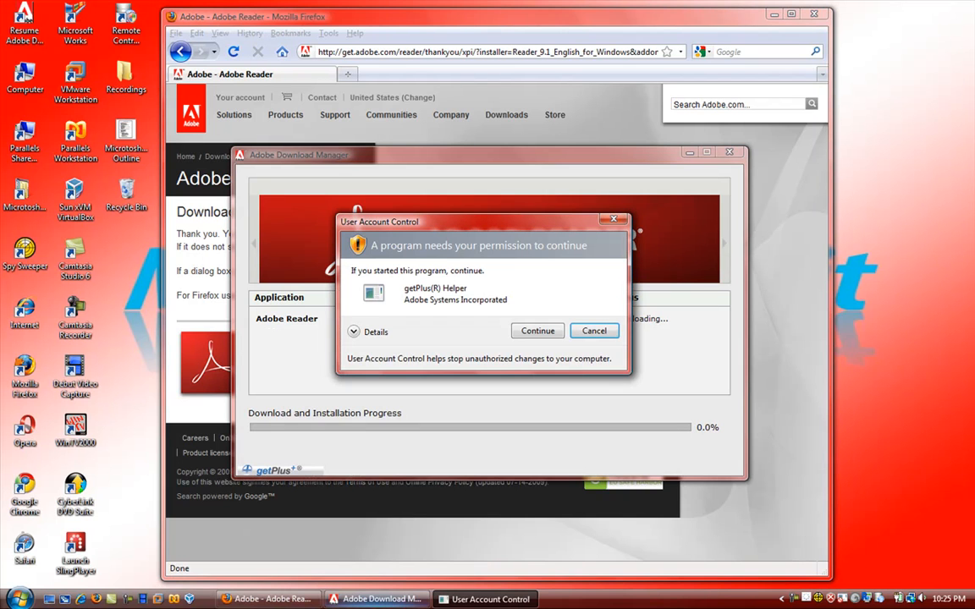
left_click(537, 331)
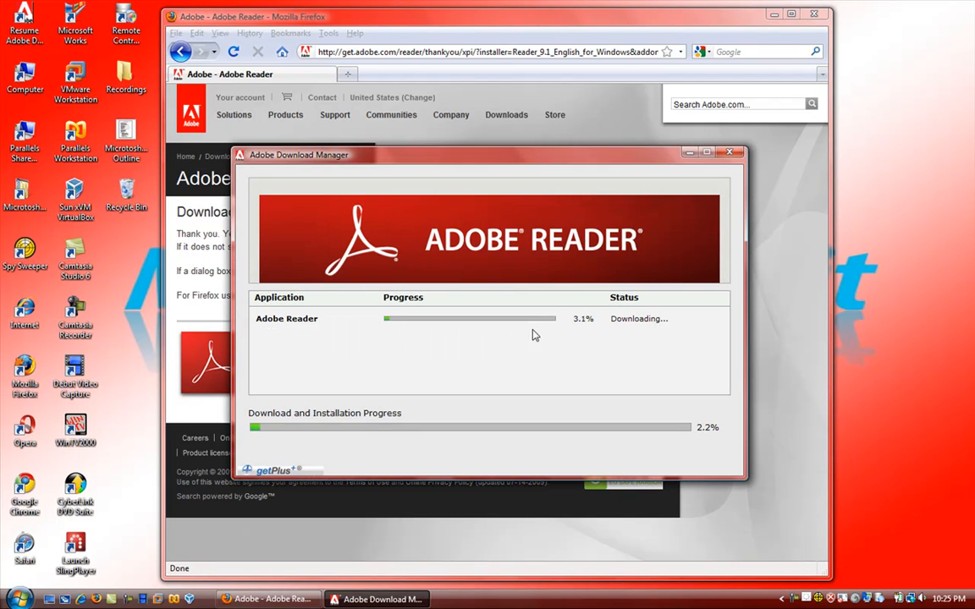
mouse_move(476, 378)
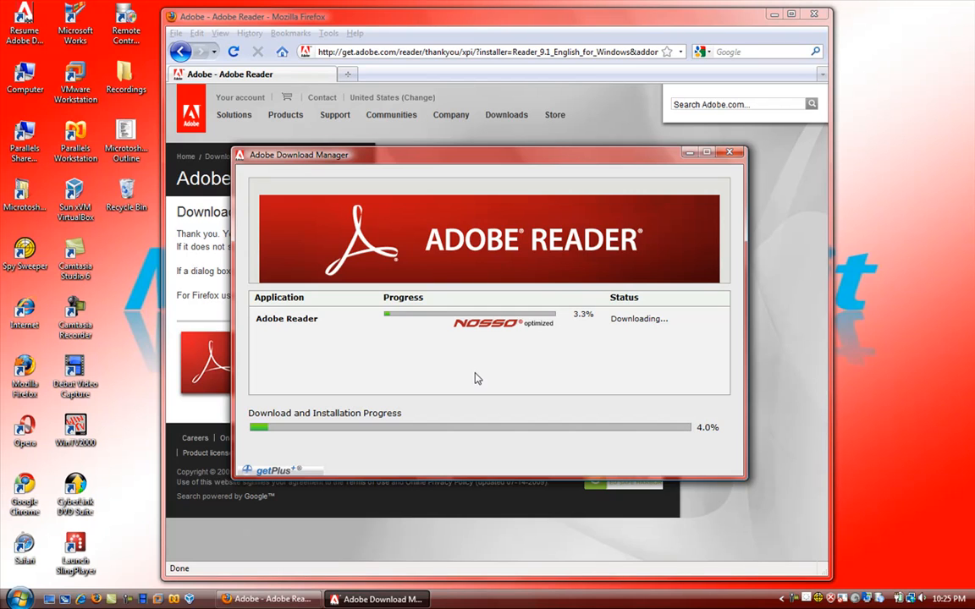
mouse_move(437, 364)
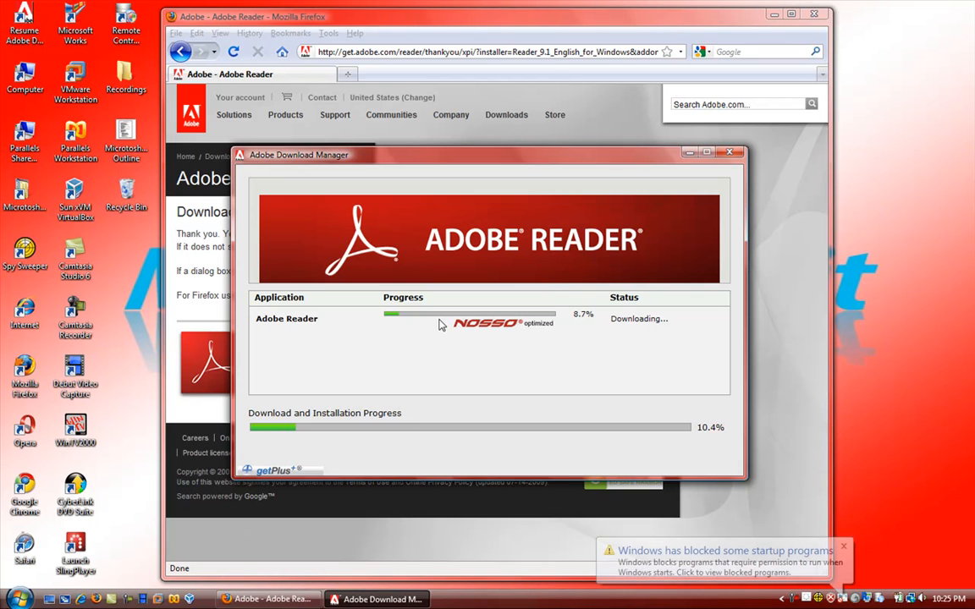
mouse_move(339, 185)
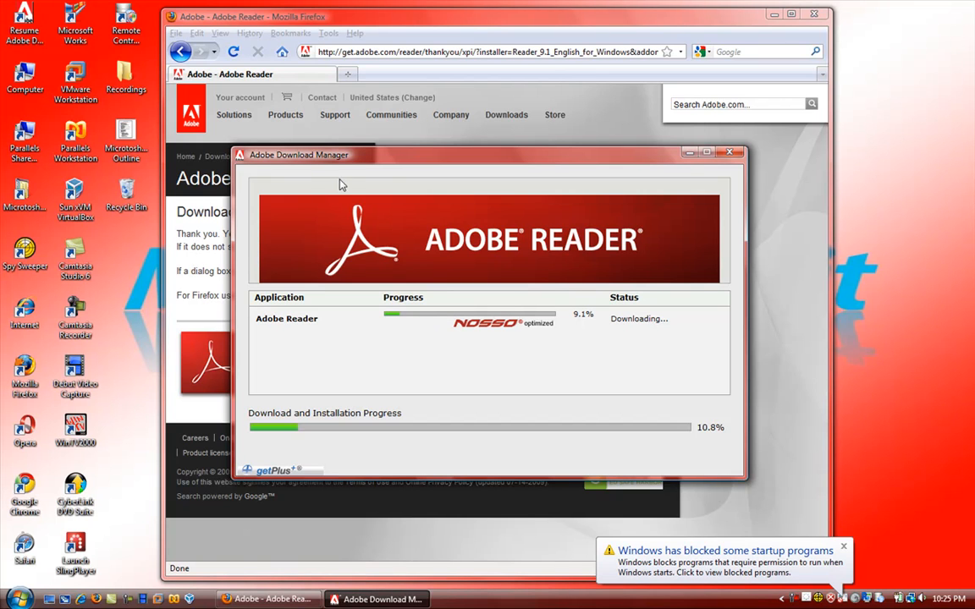
mouse_move(371, 187)
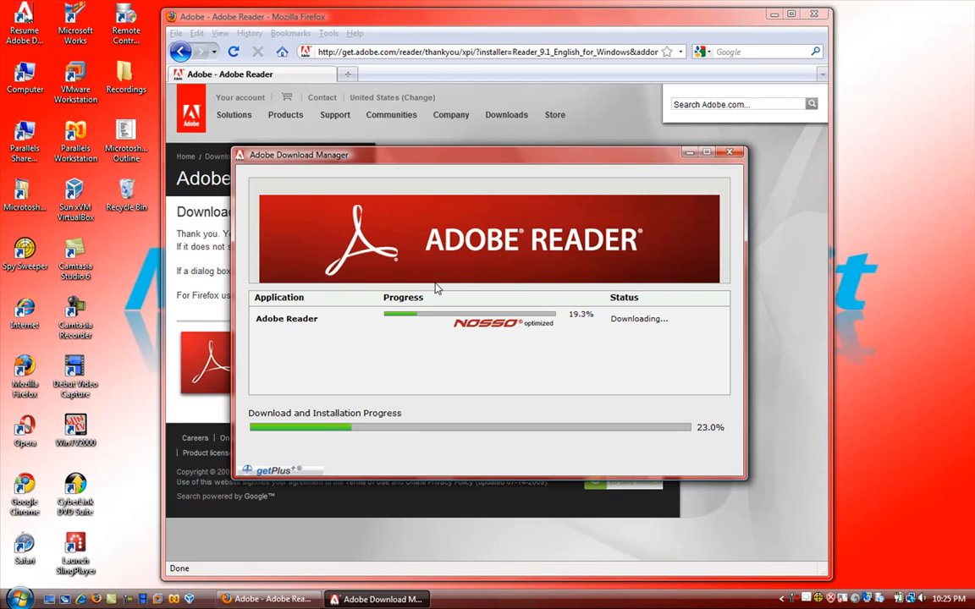
left_click(13, 599)
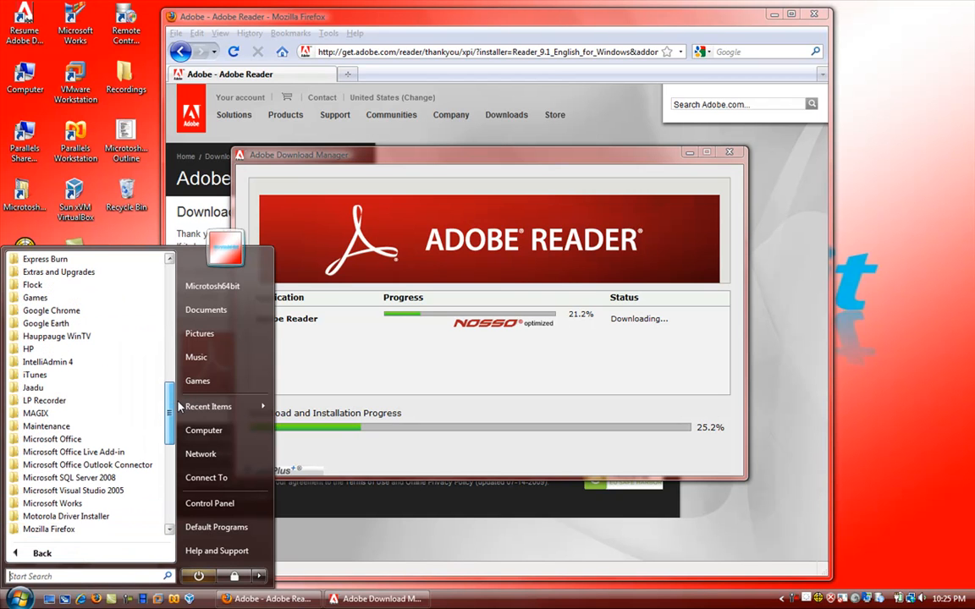
- Create a new Word letter from the Equity Letter template under the Letters tab
scroll("down", 3)
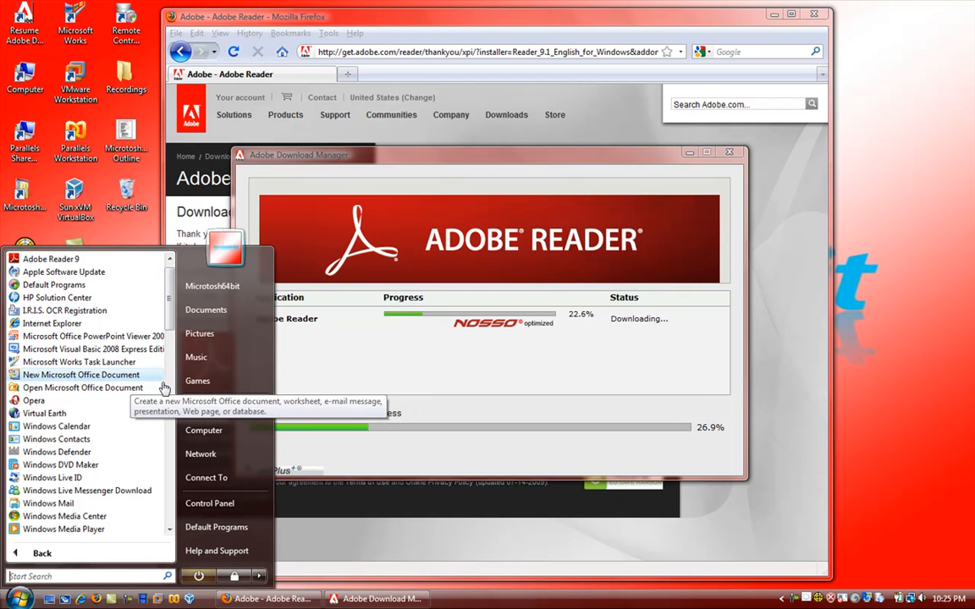
left_click(80, 374)
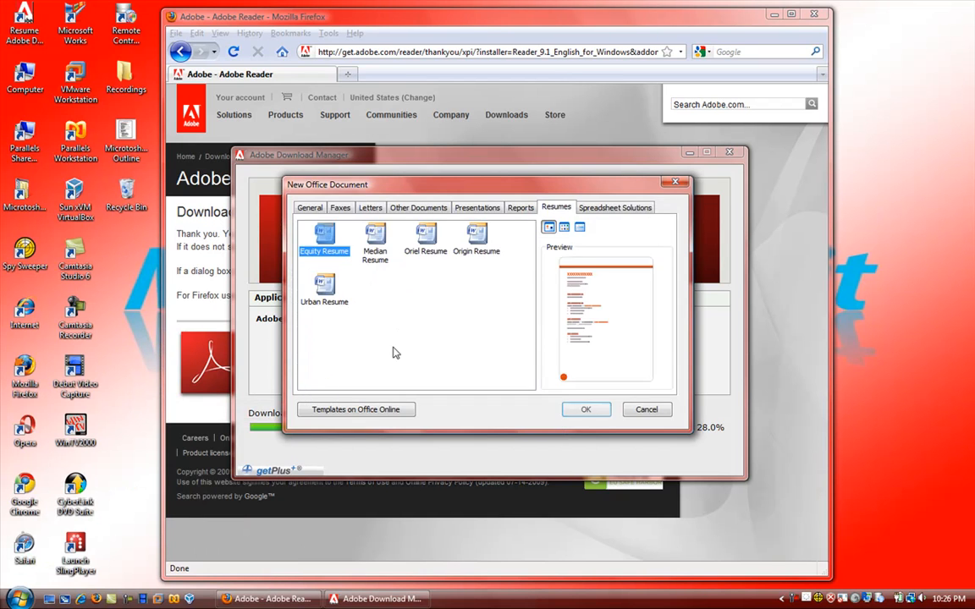
left_click(309, 208)
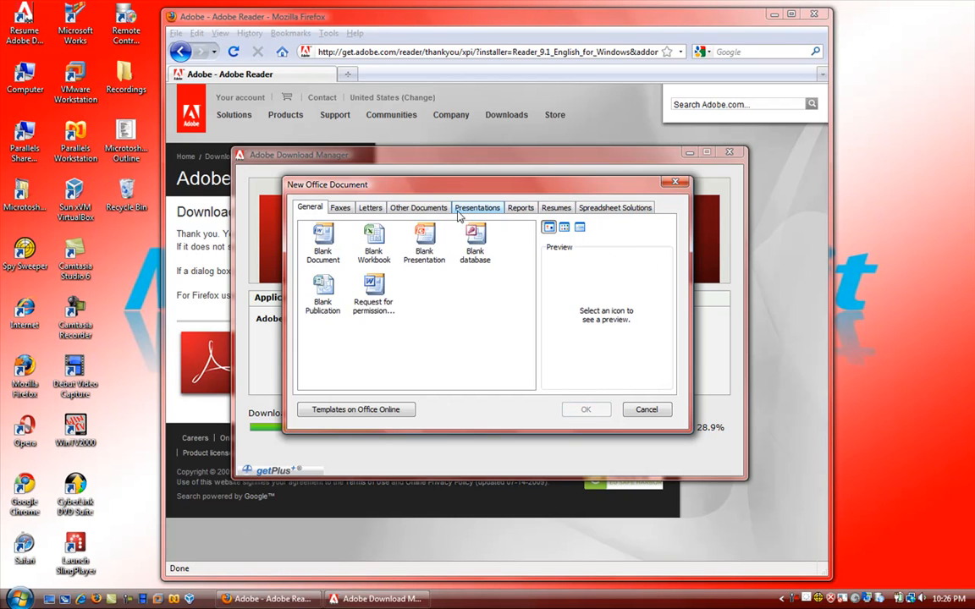
left_click(370, 207)
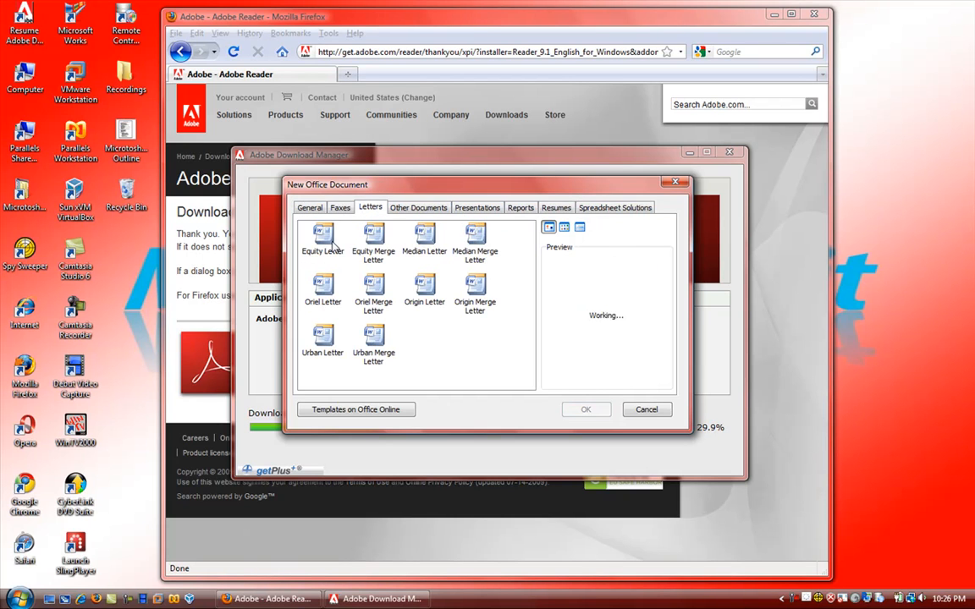
left_click(322, 239)
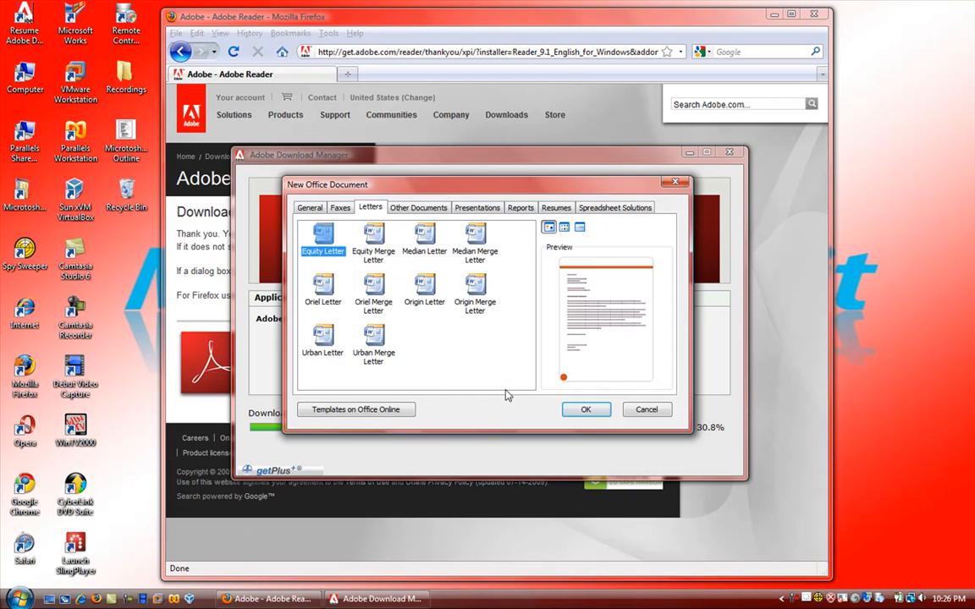
left_click(586, 409)
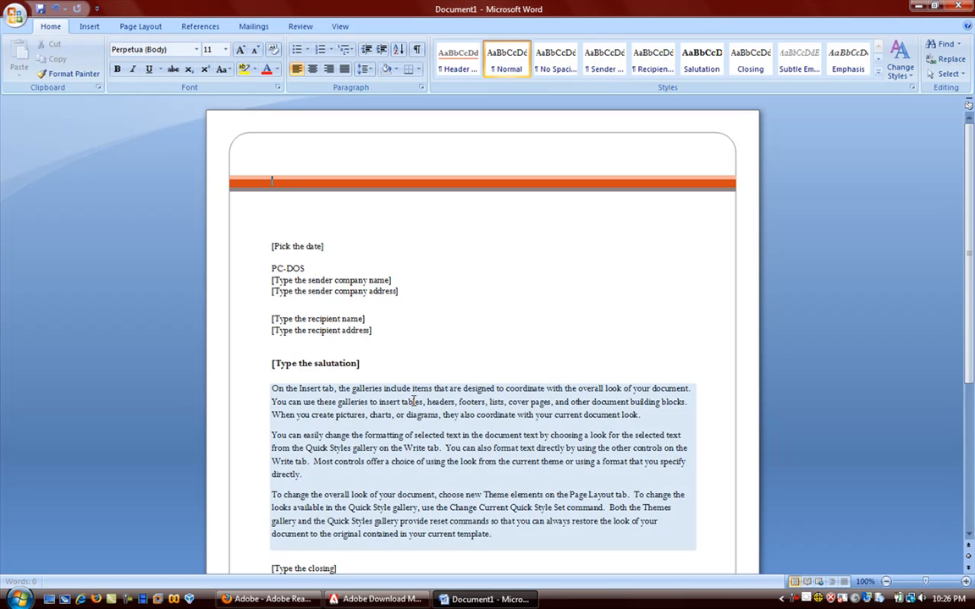
- Publish the Equity Letter as the PDF 'Pick the date' on the Desktop
scroll("down", 3)
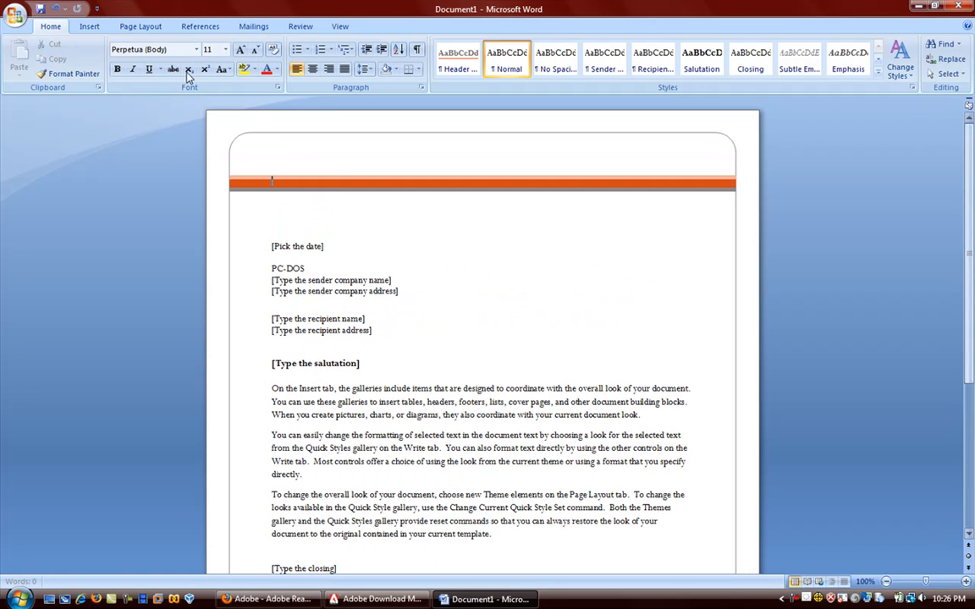
left_click(15, 13)
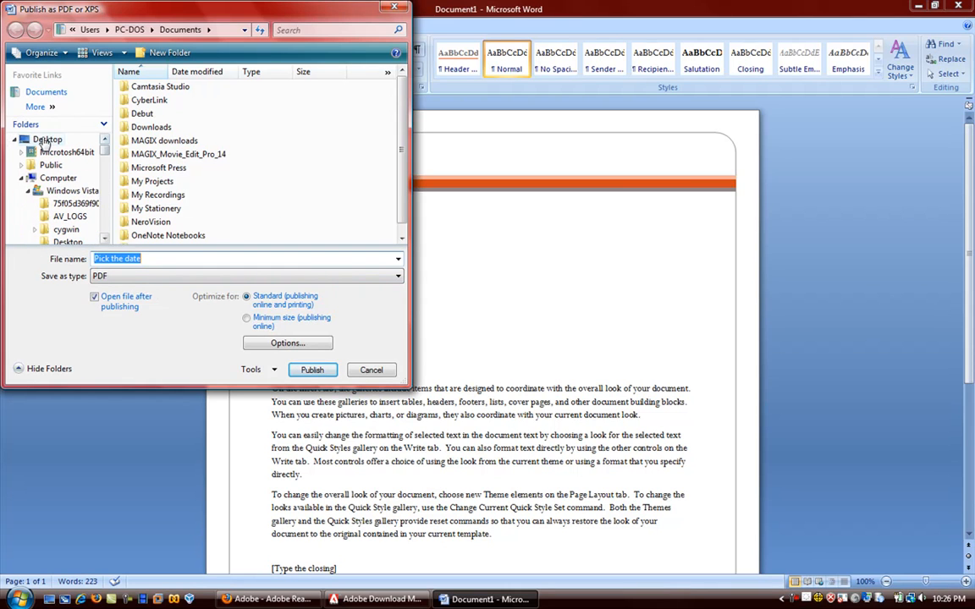
left_click(47, 139)
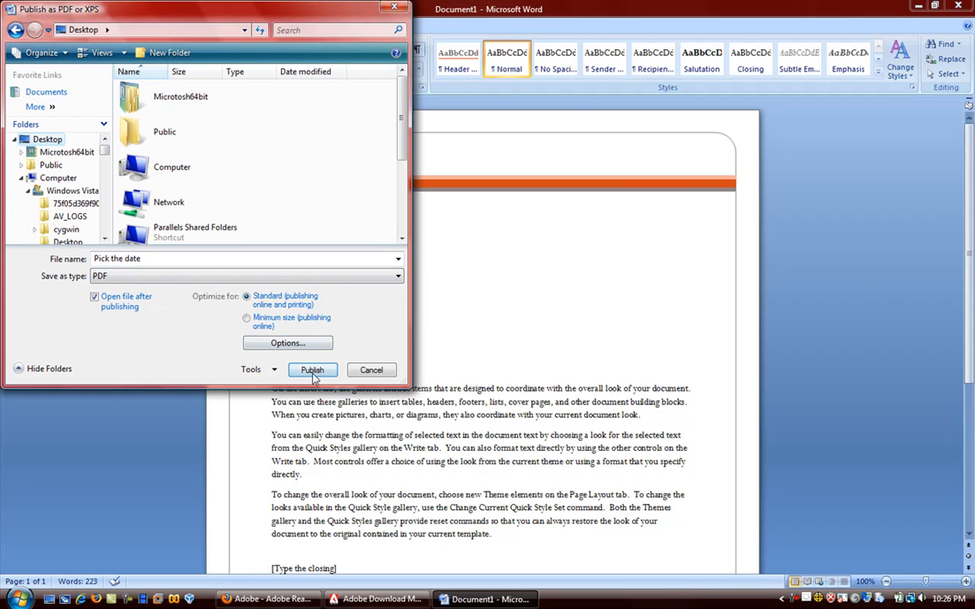
left_click(312, 370)
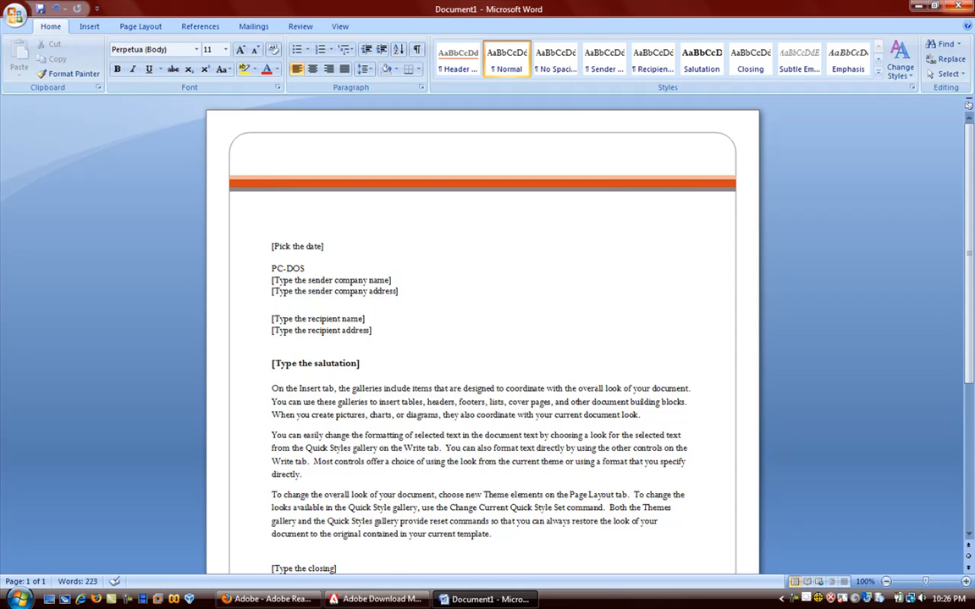
left_click(377, 599)
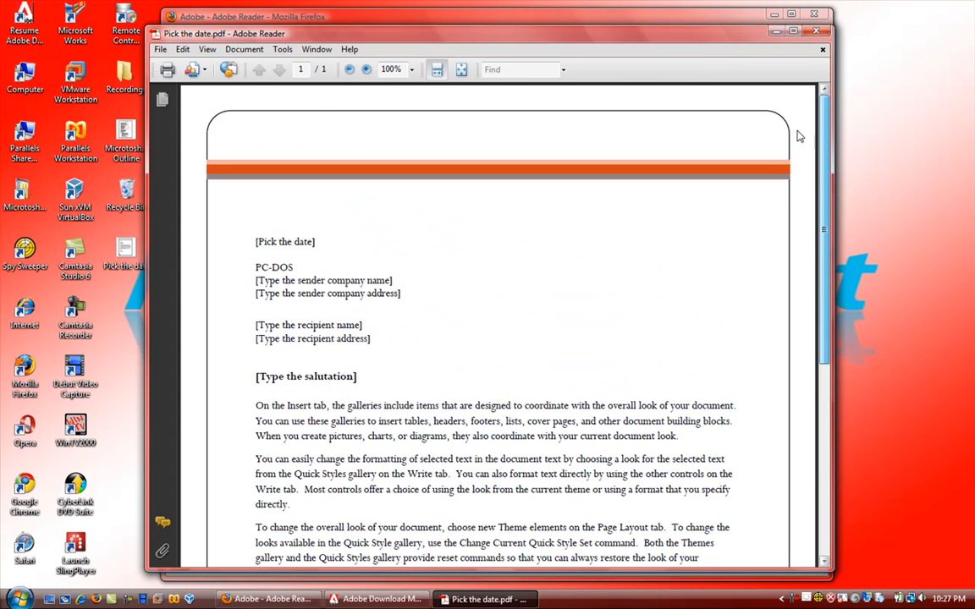
- Scroll through the Pick the date.pdf letter in Adobe Reader
scroll("down", 3)
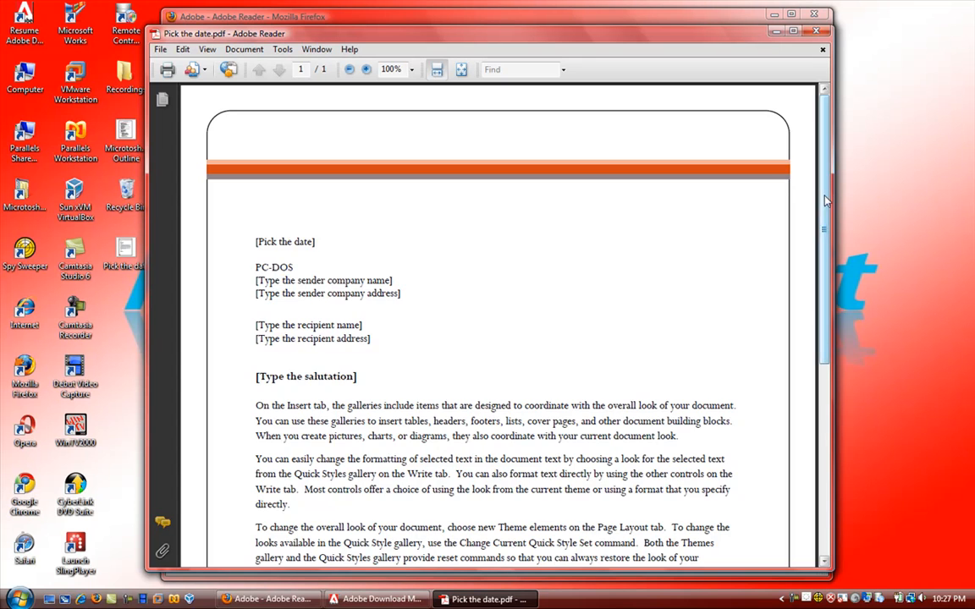
scroll("down", 3)
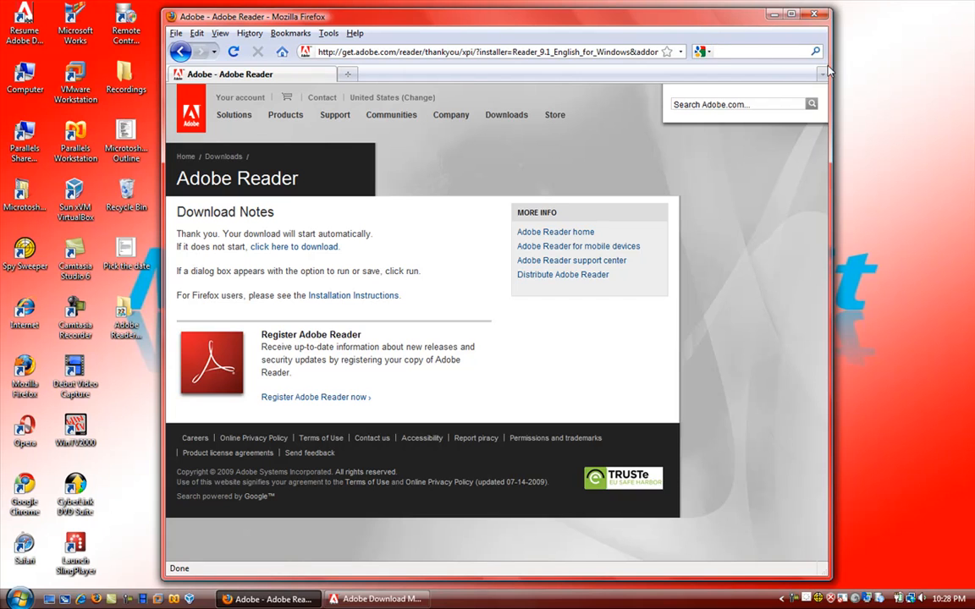
- Enter a 'microsoft' query in Firefox's Google search bar to show results
type("microsoft filetype")
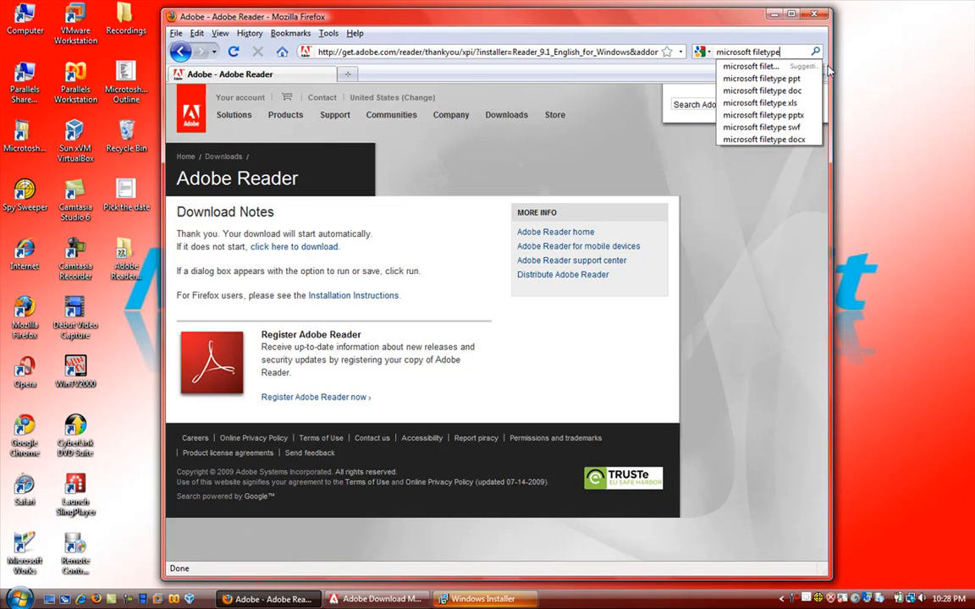
type("pd")
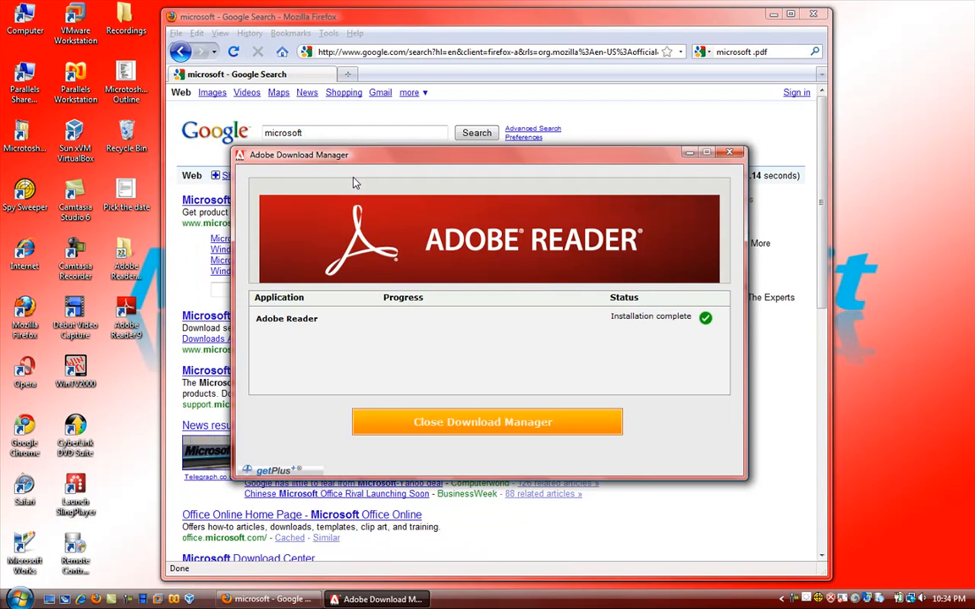
mouse_move(380, 129)
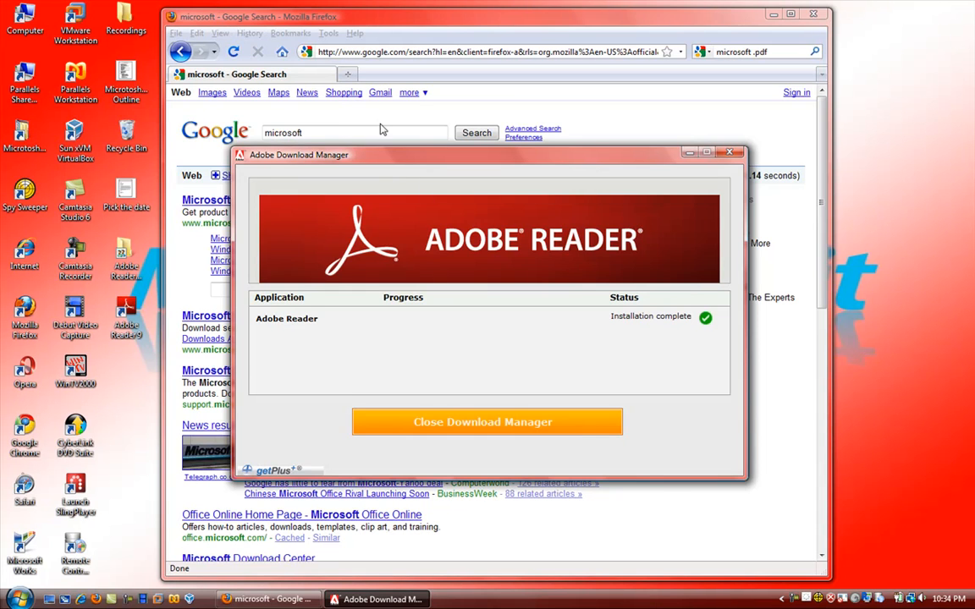
- Dismiss Download Manager and search Google for 'microsoft filetype:pdf'
left_click(486, 422)
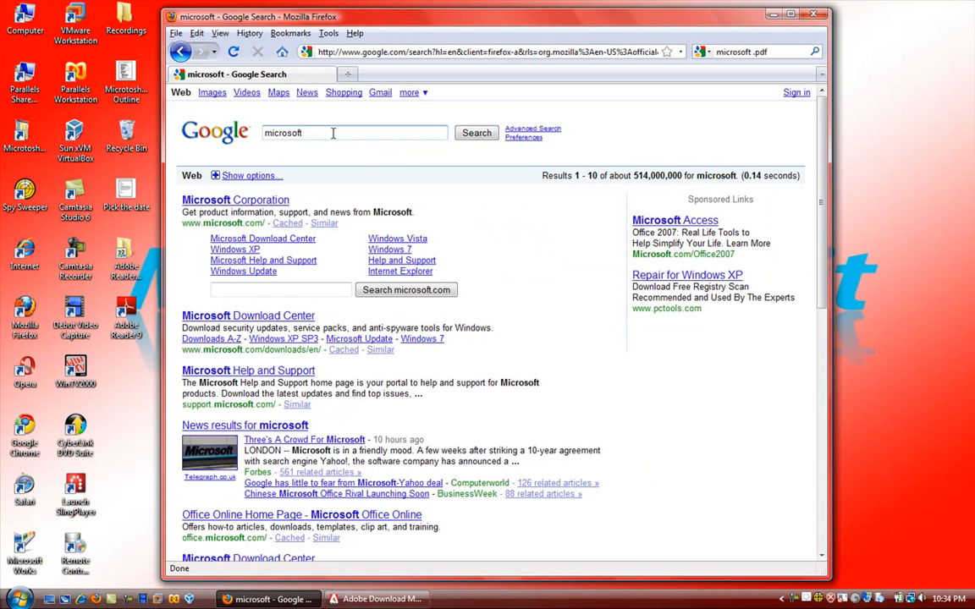
left_click(333, 133)
type(" filetype:pdf")
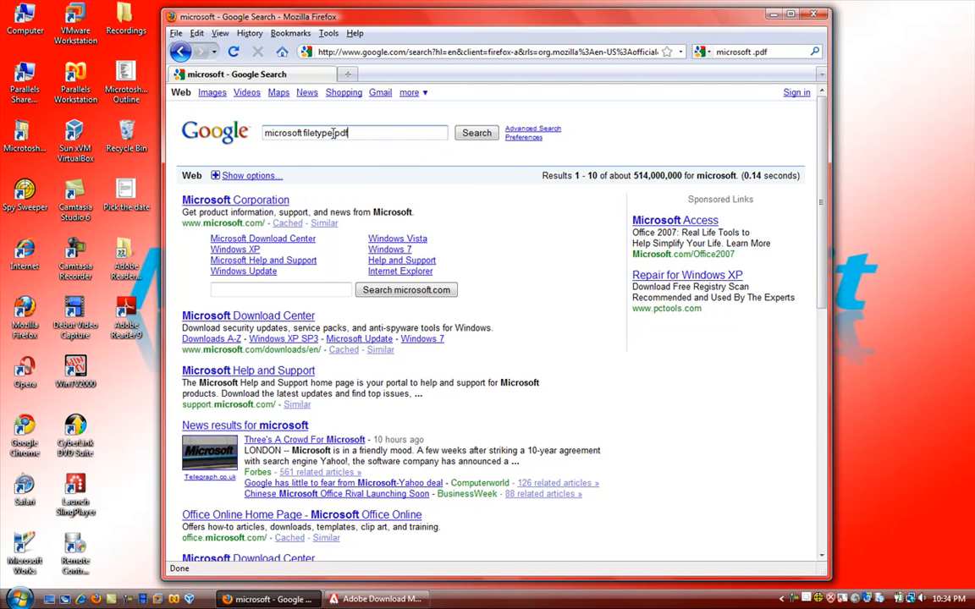
left_click(475, 133)
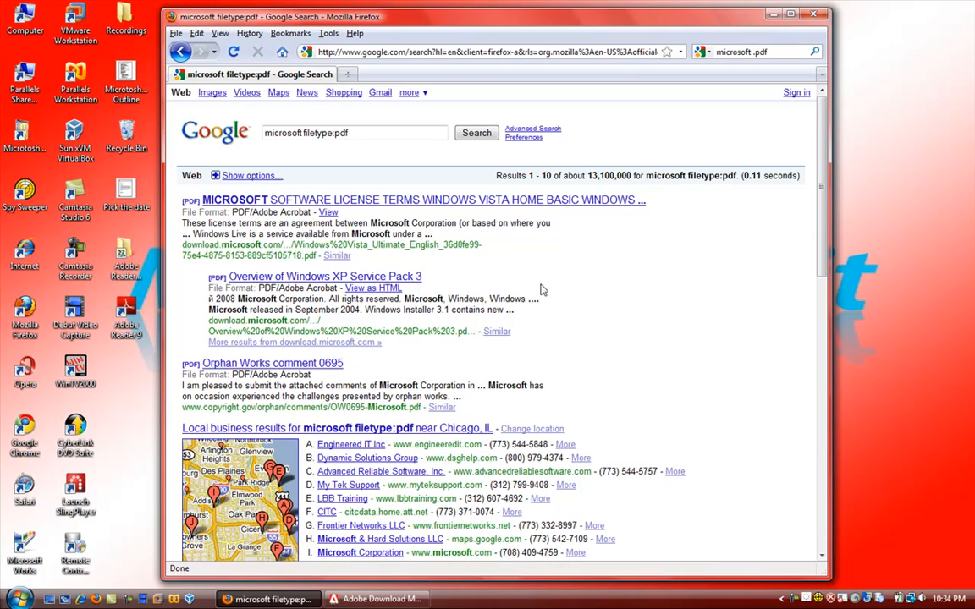
- Open the Windows Vista license terms PDF result with Adobe Reader 9.1
scroll("down", 3)
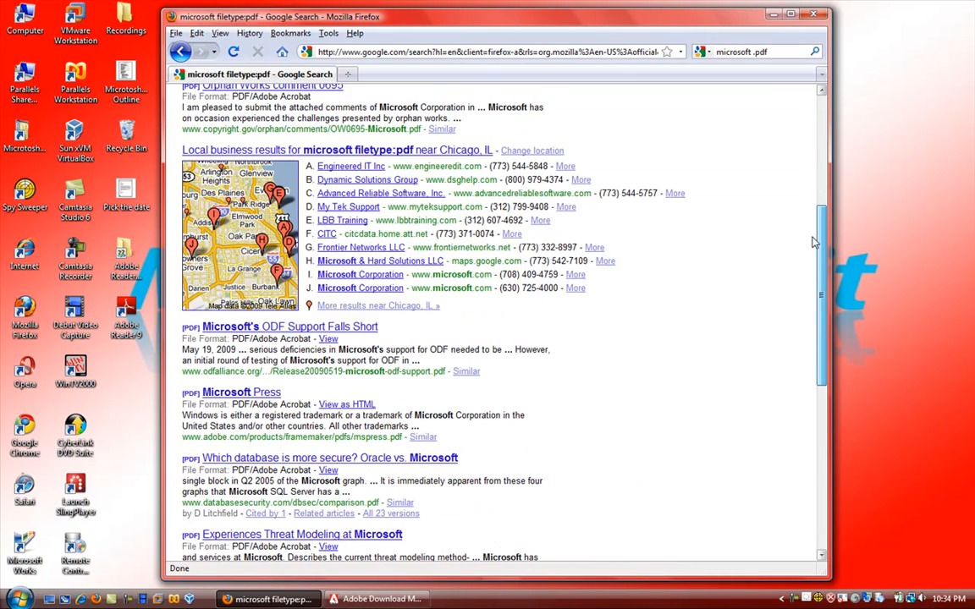
scroll("up", 3)
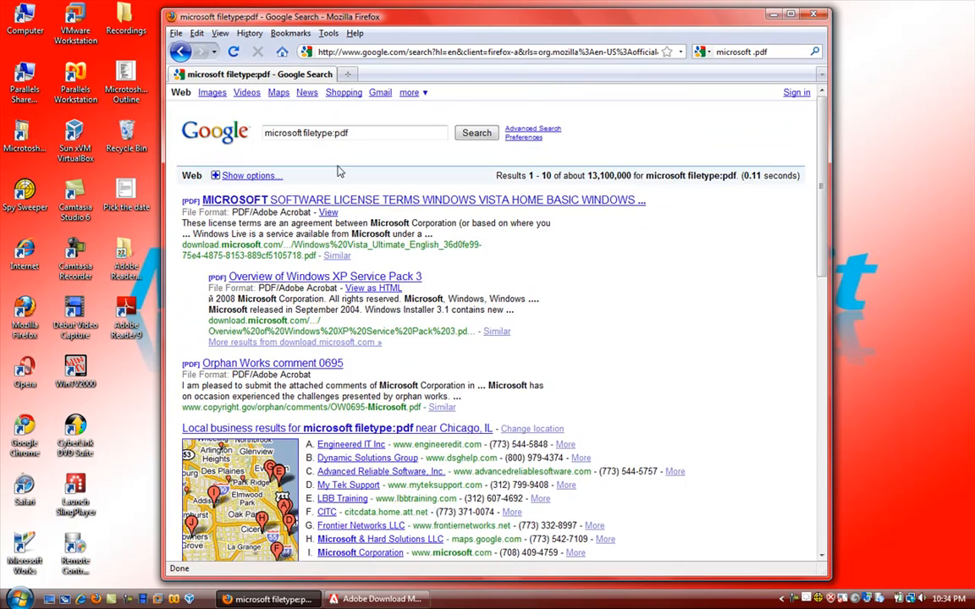
mouse_move(210, 207)
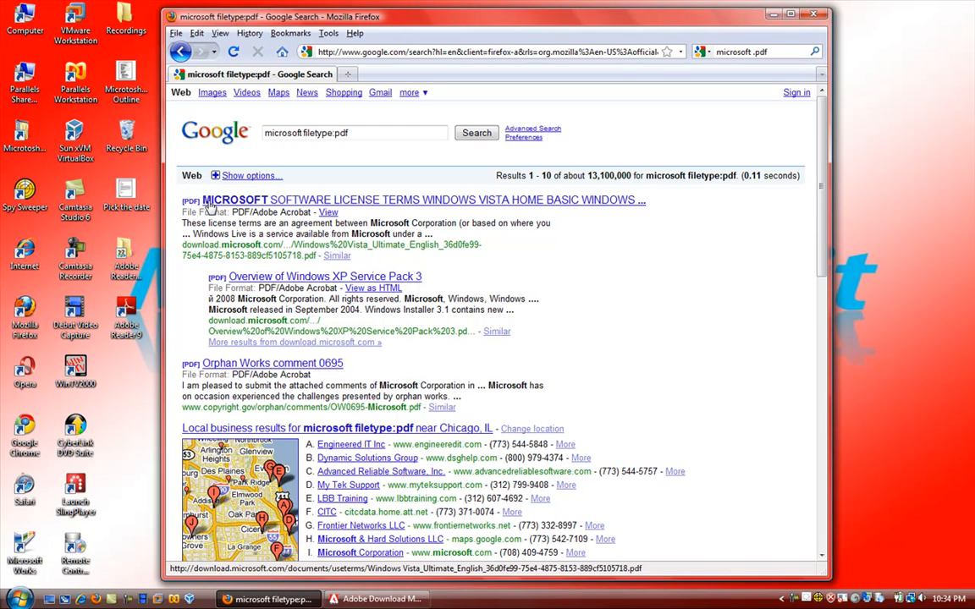
left_click(234, 200)
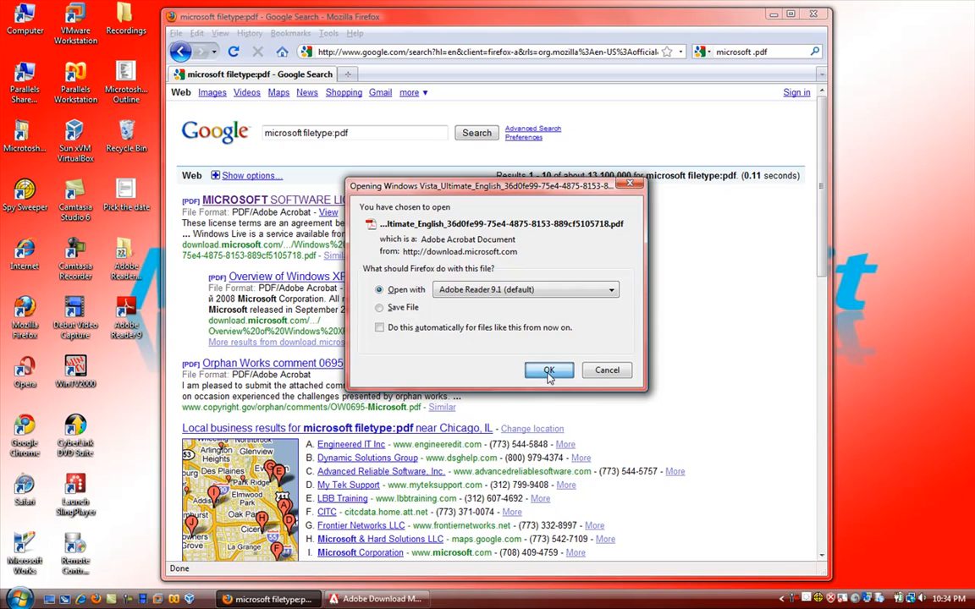
left_click(548, 371)
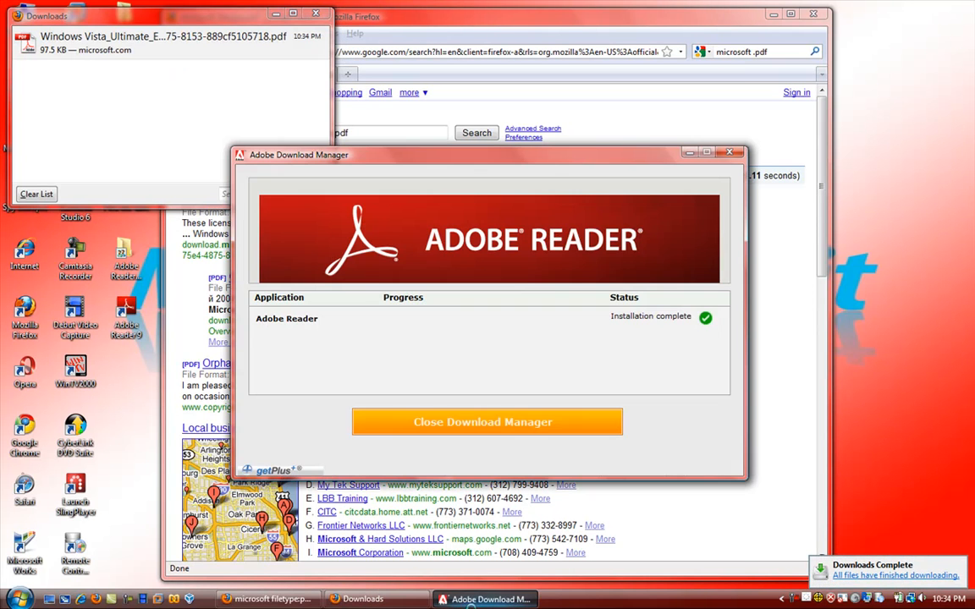
- Close the finished Download Manager and open the downloaded Vista license PDF
left_click(485, 422)
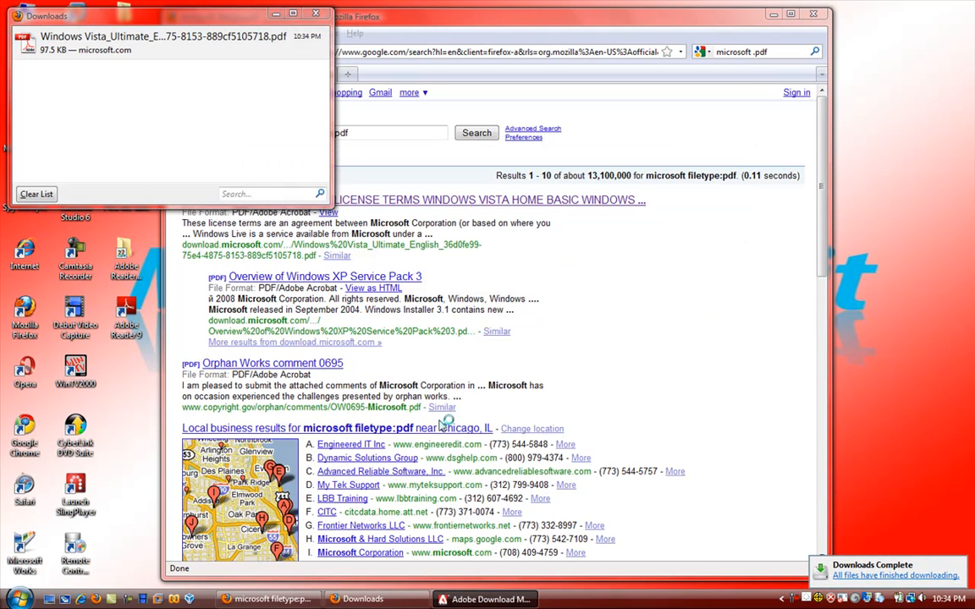
left_click(161, 42)
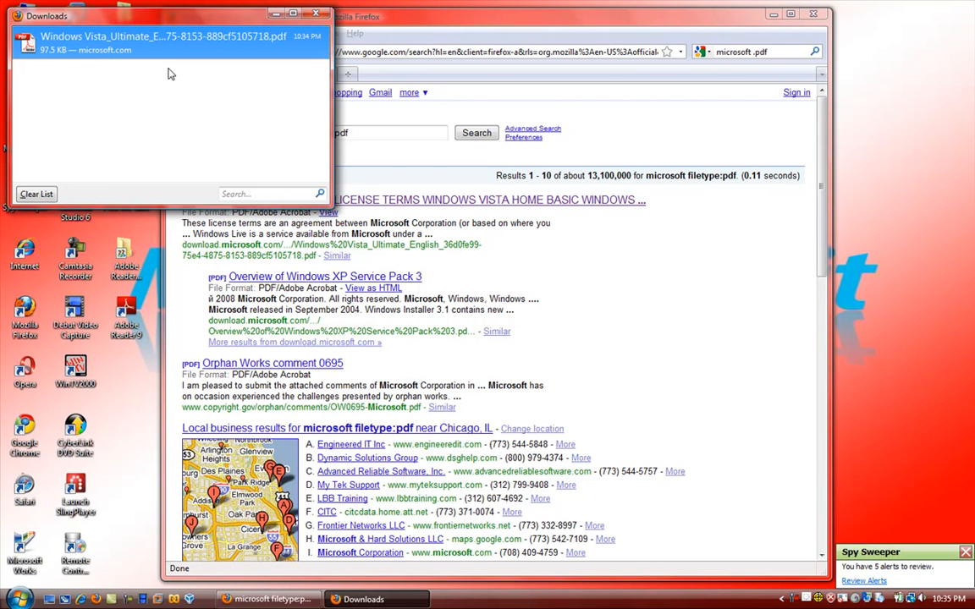
double_click(161, 42)
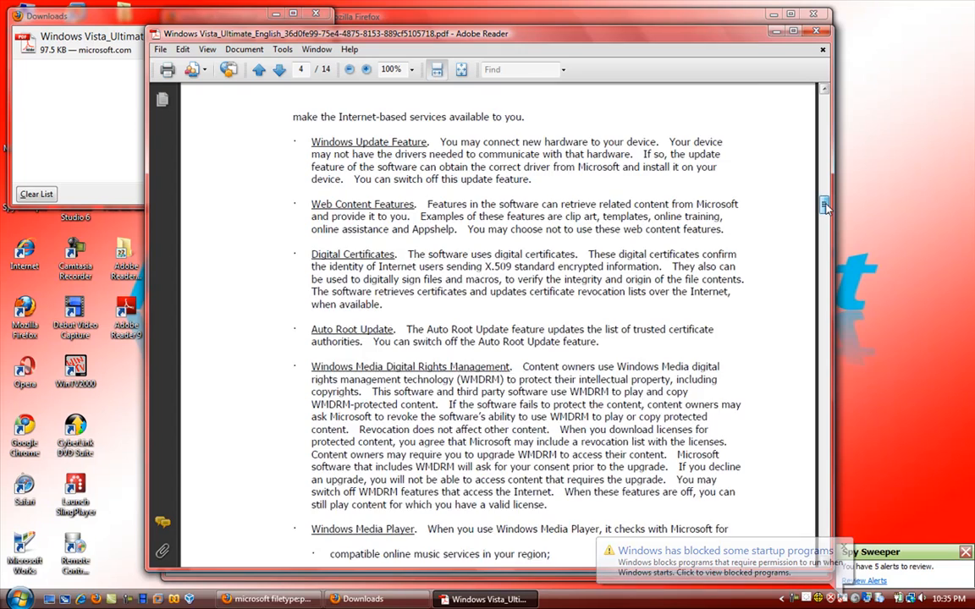
- Scroll down through the Windows Vista license terms PDF in Adobe Reader
scroll("down", 3)
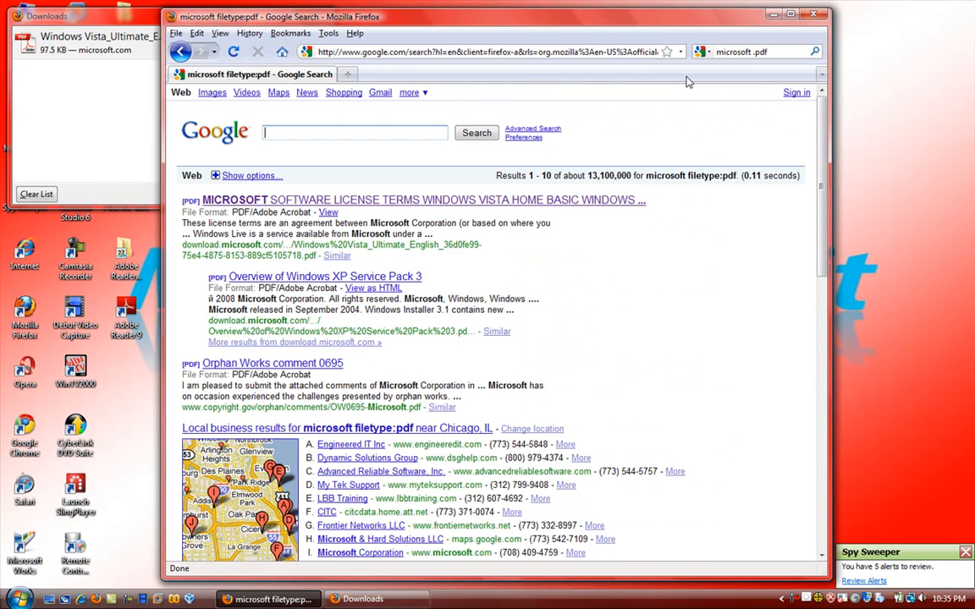
mouse_move(771, 68)
type("m")
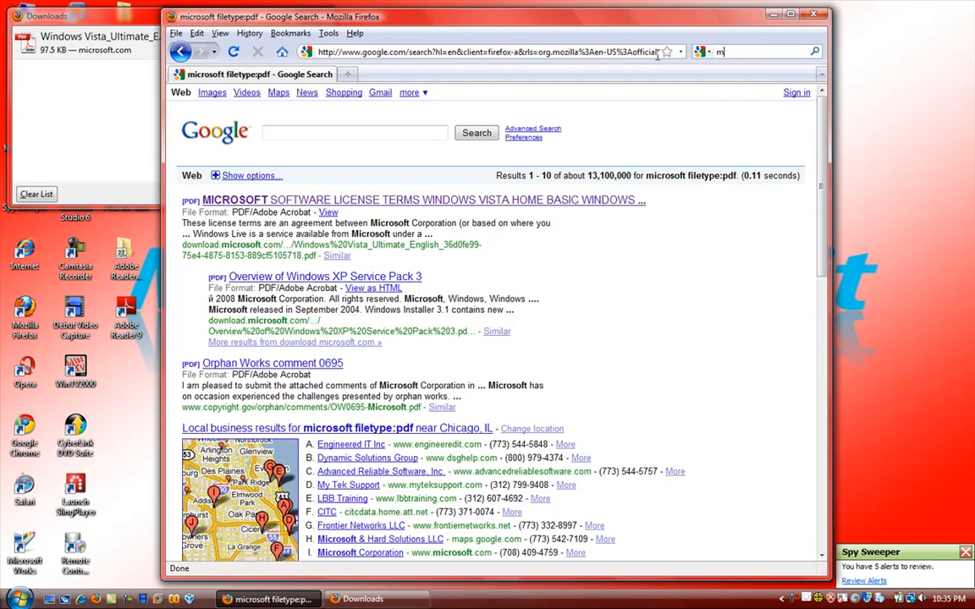
- Search Google for microtosh64bit and open the Microtosh64bit Service Pack 1 result
type("icrotosh64bit")
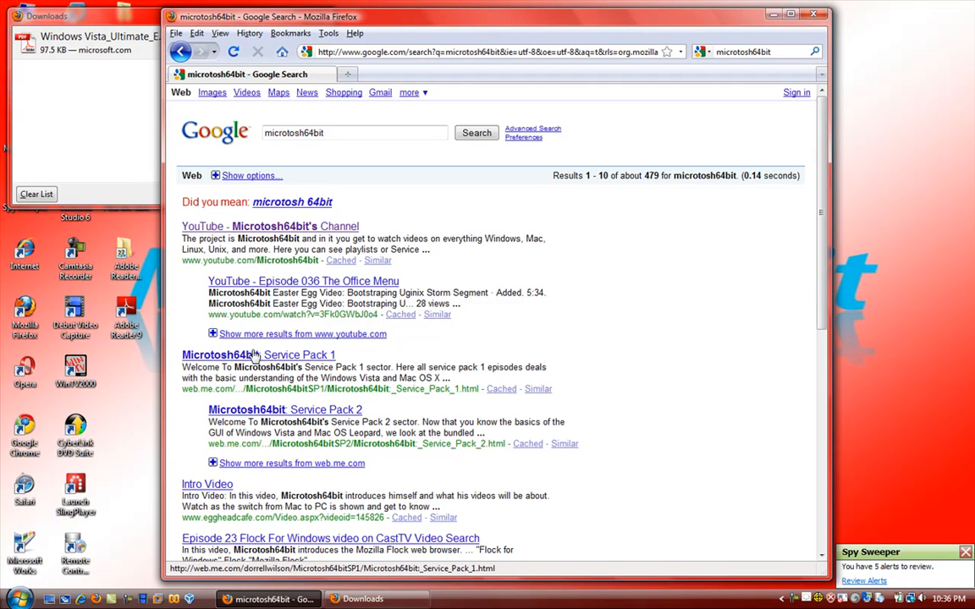
mouse_move(250, 362)
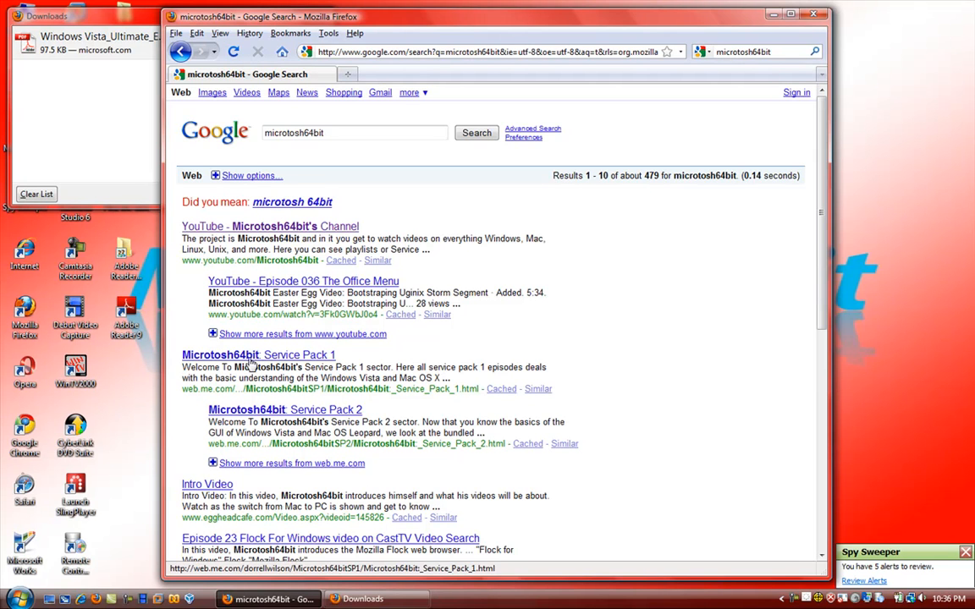
left_click(258, 353)
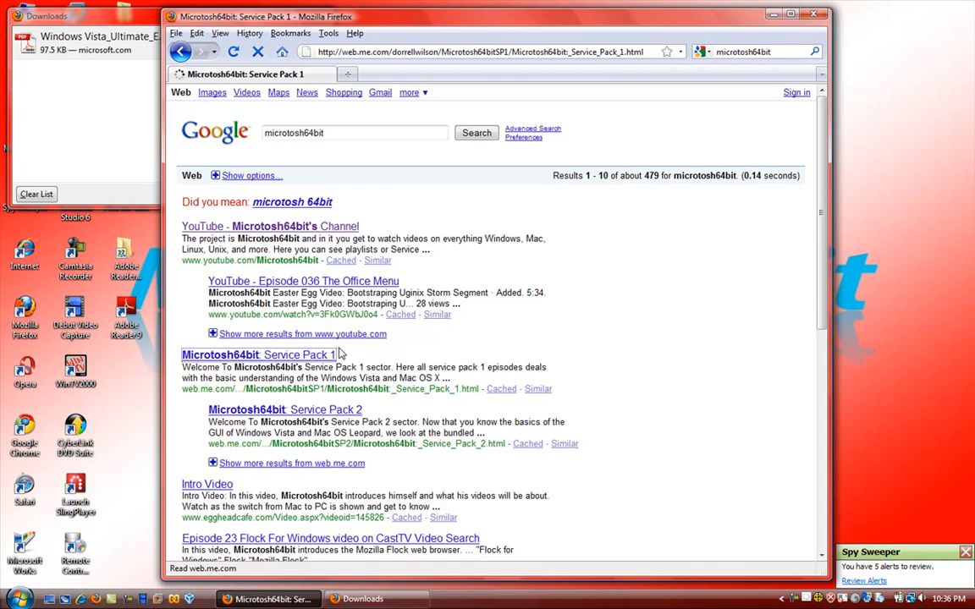
left_click(258, 355)
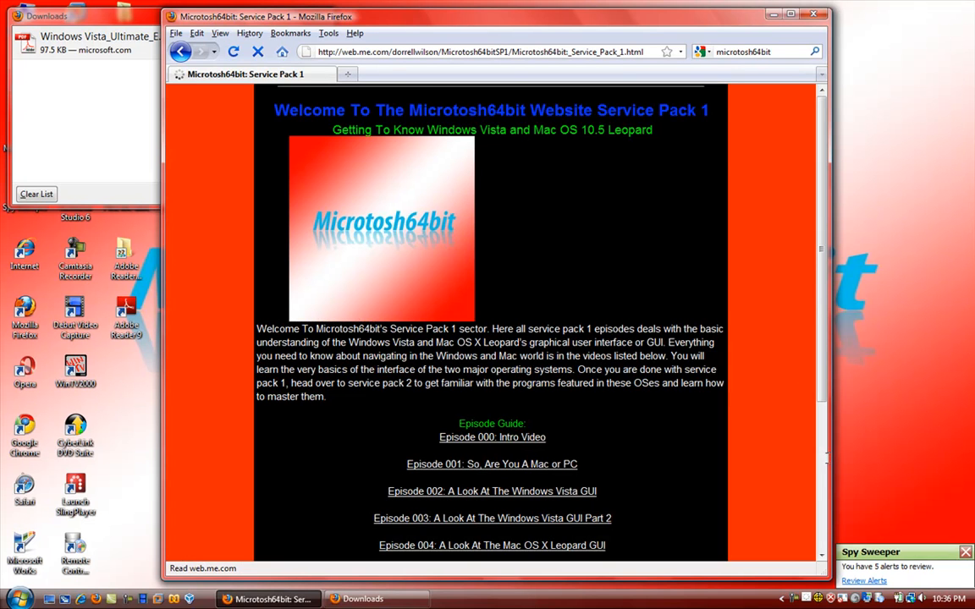
scroll("down", 3)
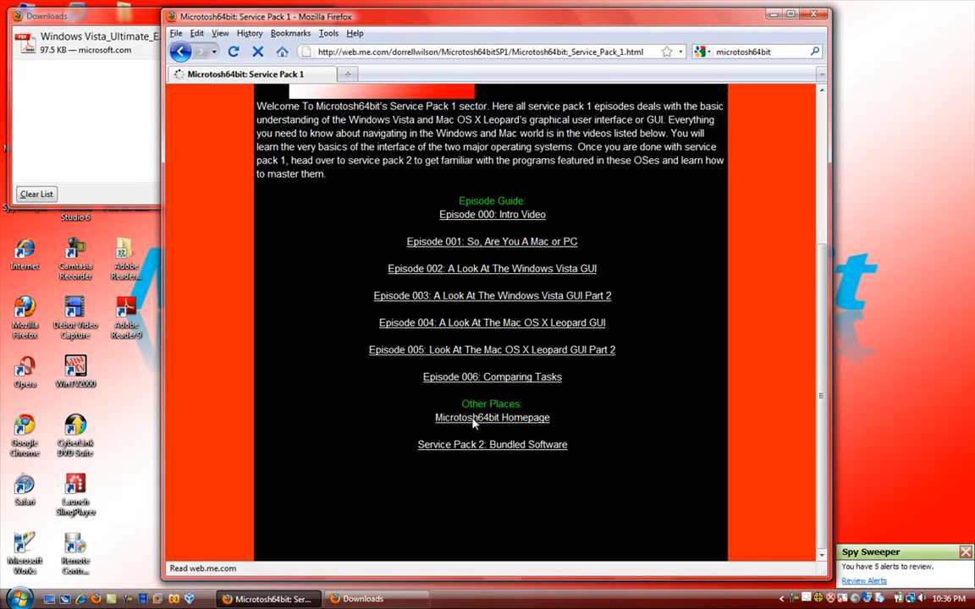
- Go from the Microtosh64bit homepage to Relative Links and open the service pack outline PDF
left_click(492, 417)
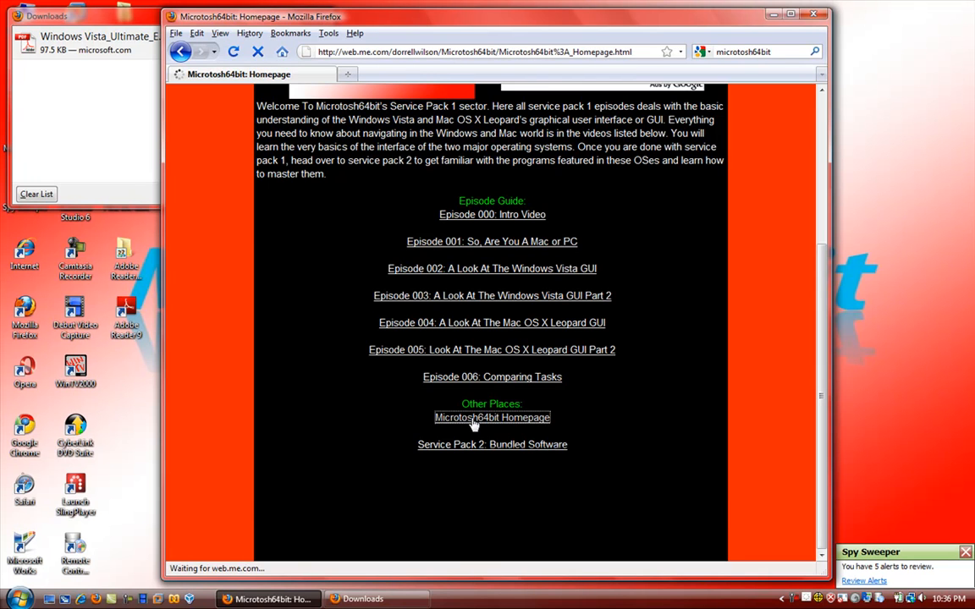
left_click(492, 418)
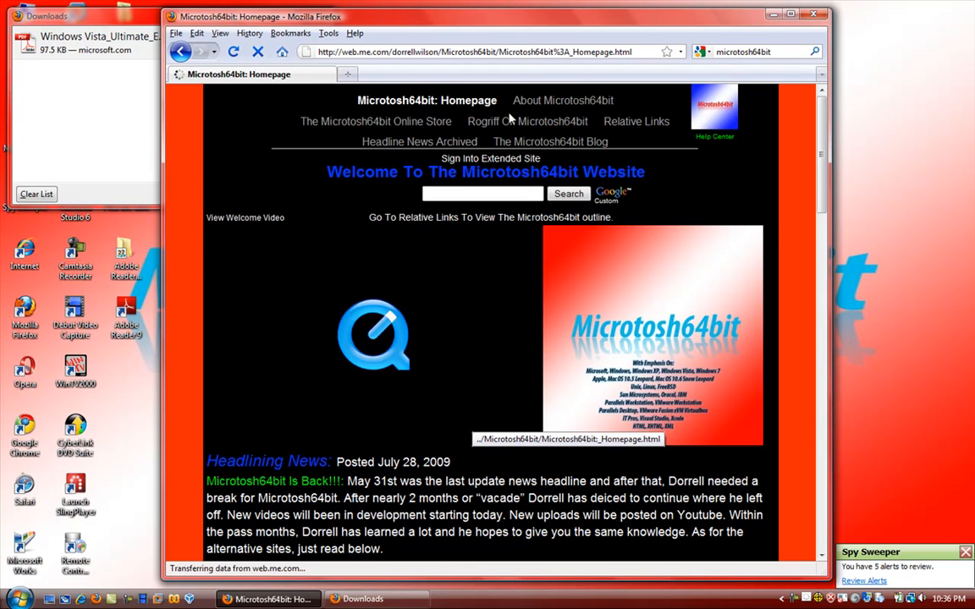
left_click(636, 121)
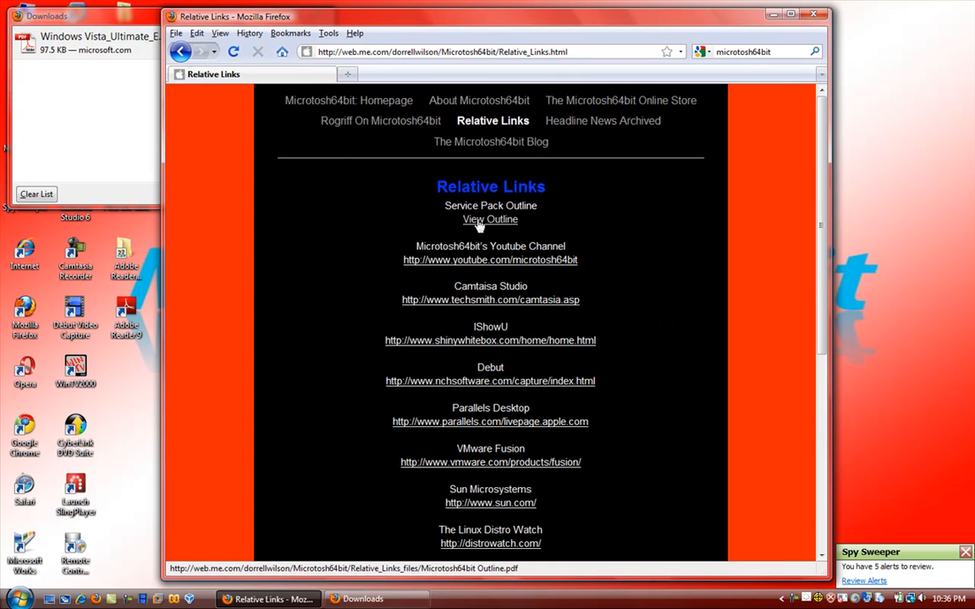
left_click(490, 219)
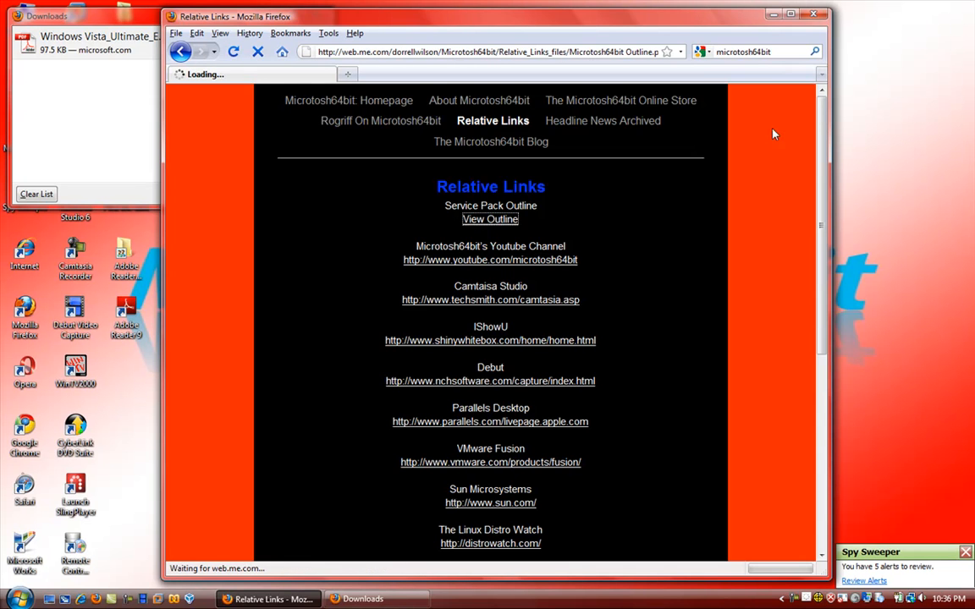
- Search the outline PDF for 'Linux', reaching the Linux Server match on page 4
left_click(490, 220)
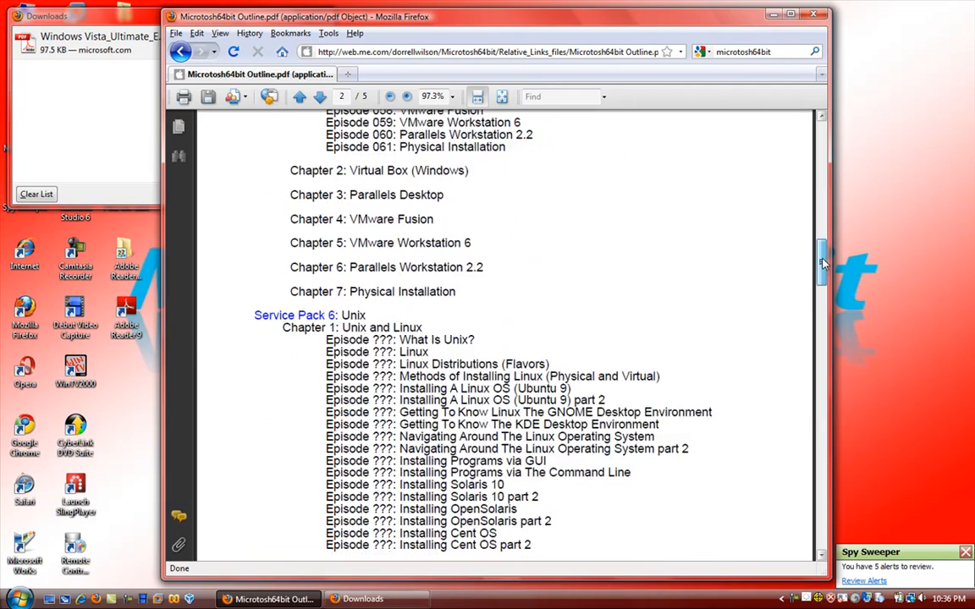
scroll("down", 3)
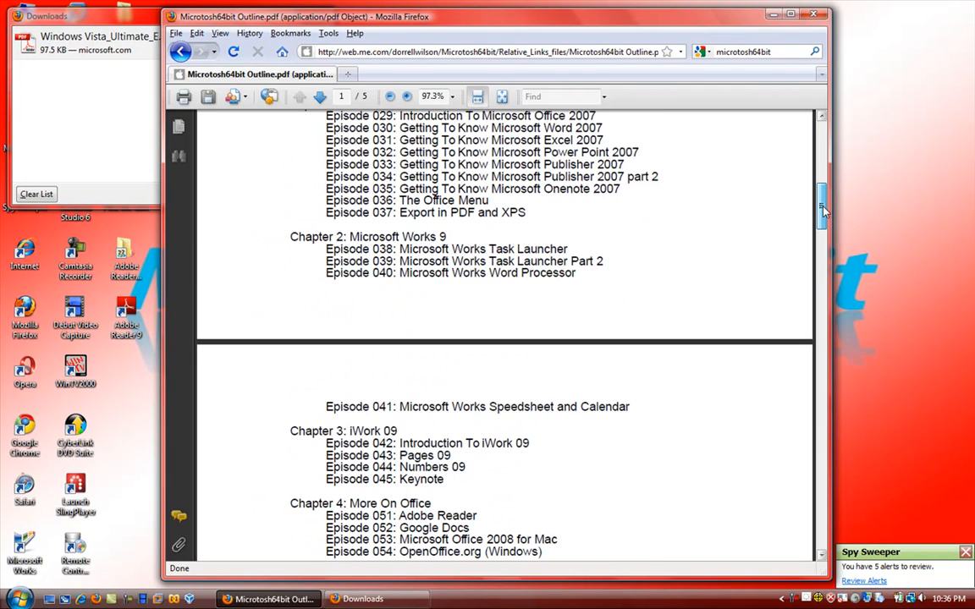
scroll("down", 3)
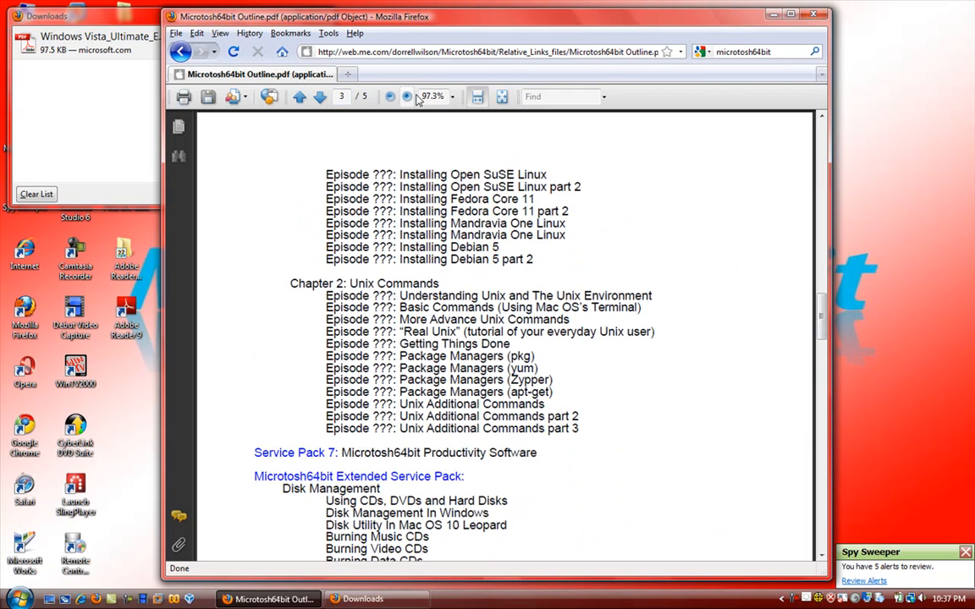
left_click(558, 96)
type("Linux")
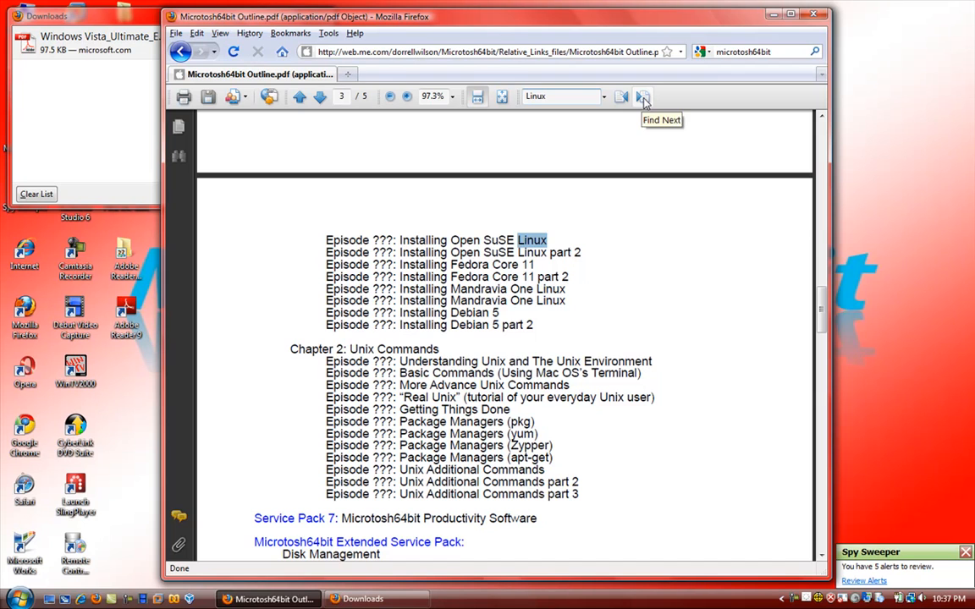
left_click(643, 95)
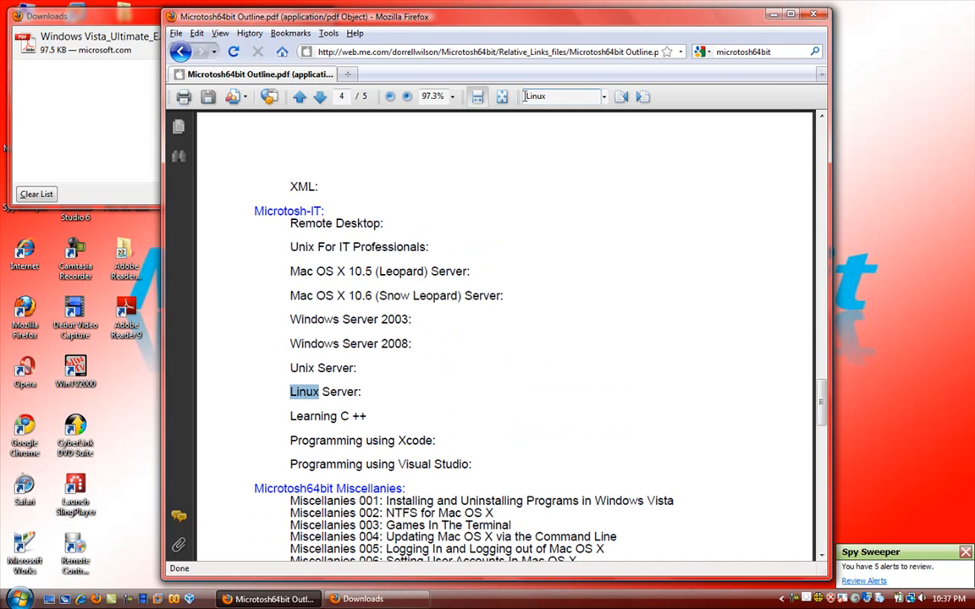
mouse_move(269, 96)
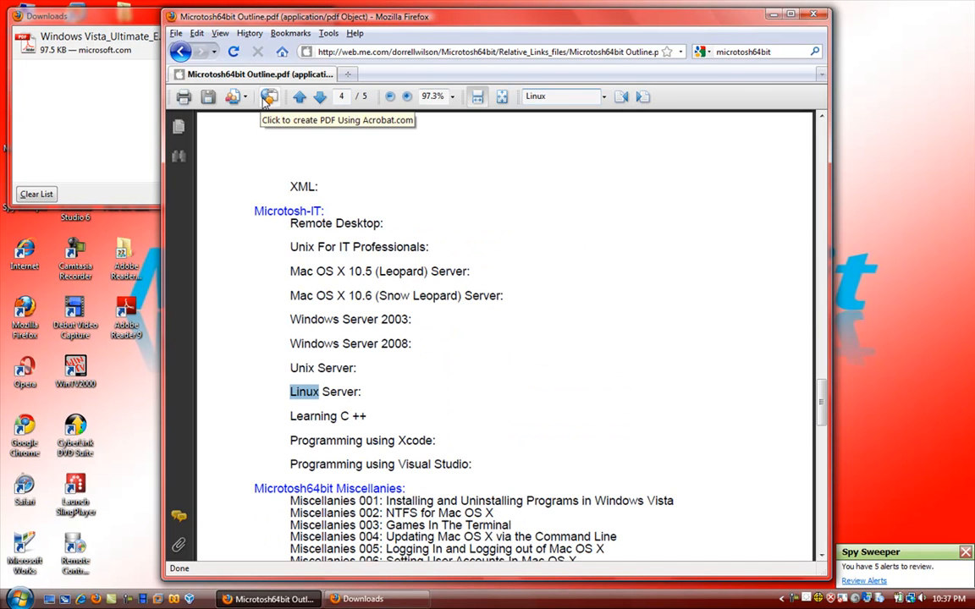
- Close Firefox and its downloads list, then launch Microsoft Office Word 2007
left_click(812, 14)
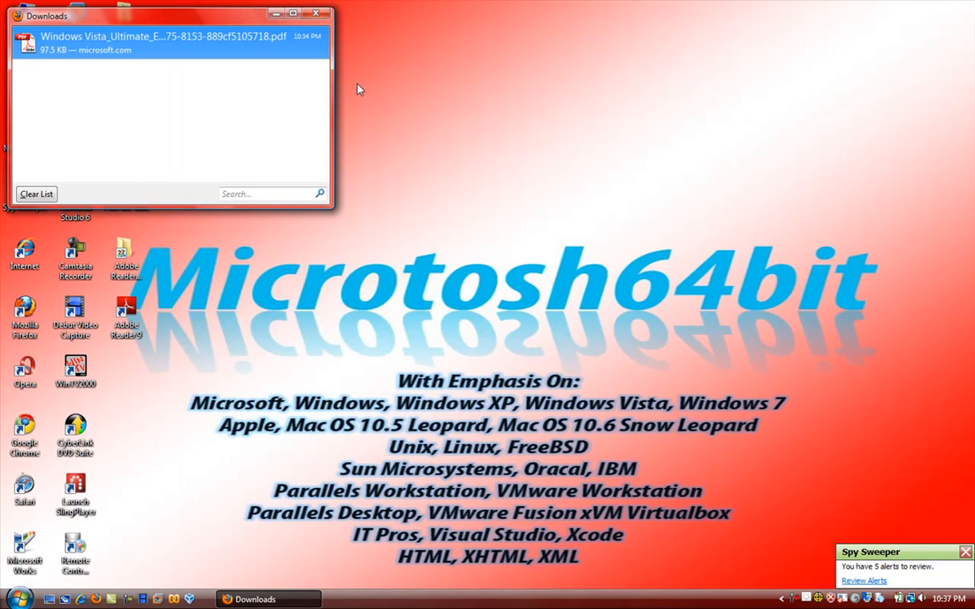
left_click(316, 13)
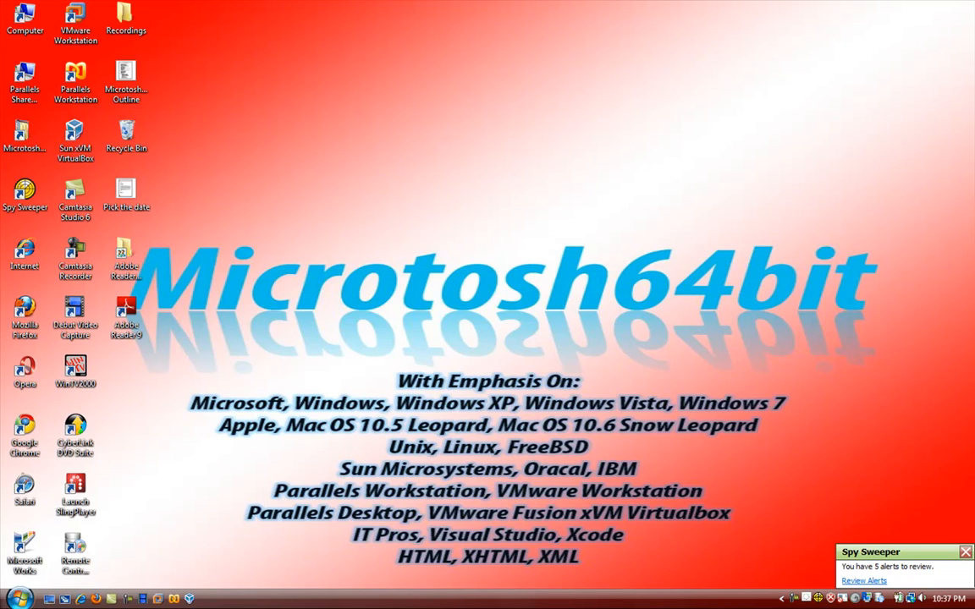
left_click(16, 597)
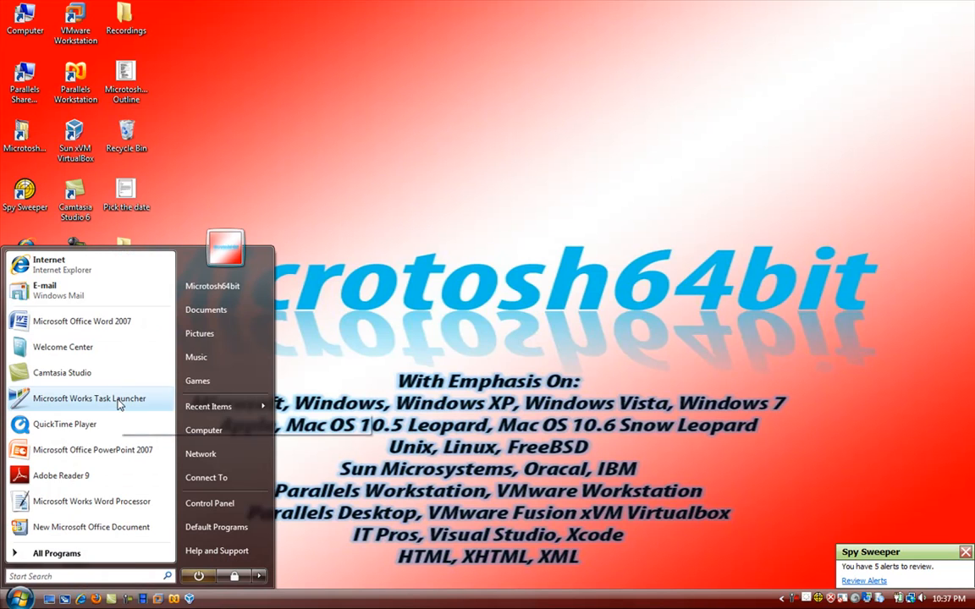
left_click(82, 321)
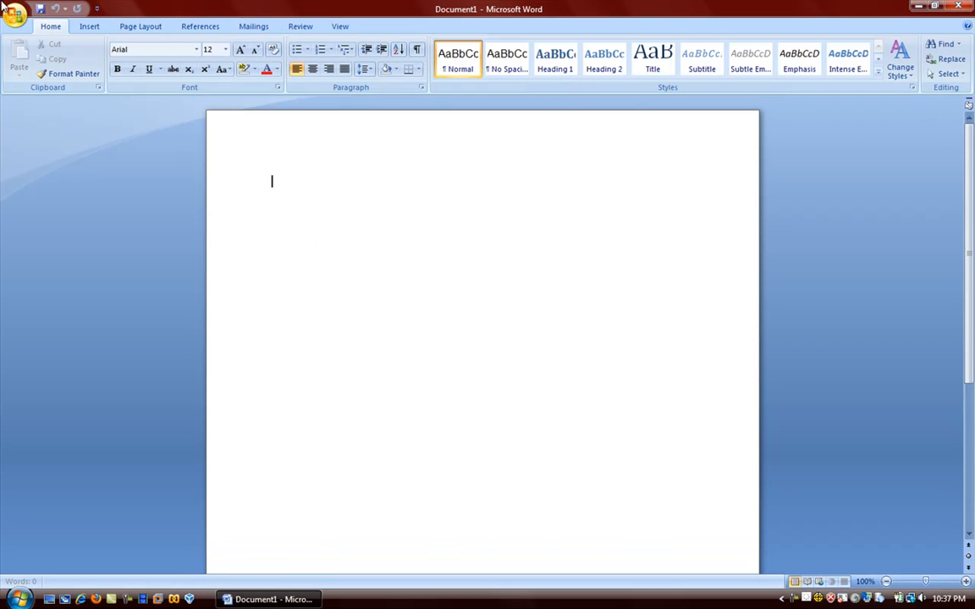
- Review the PDF or XPS publishing options, then cancel without publishing
left_click(15, 15)
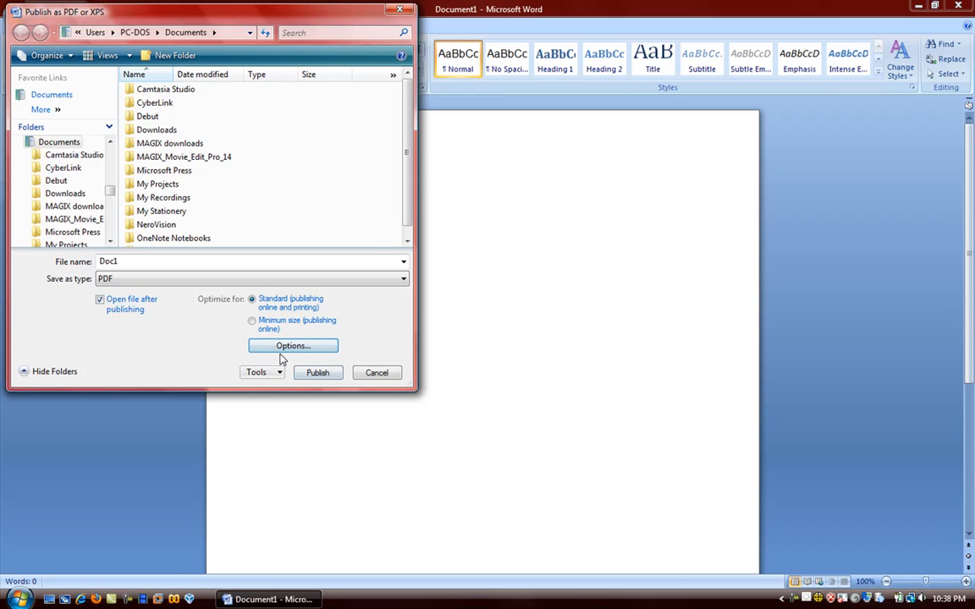
left_click(293, 345)
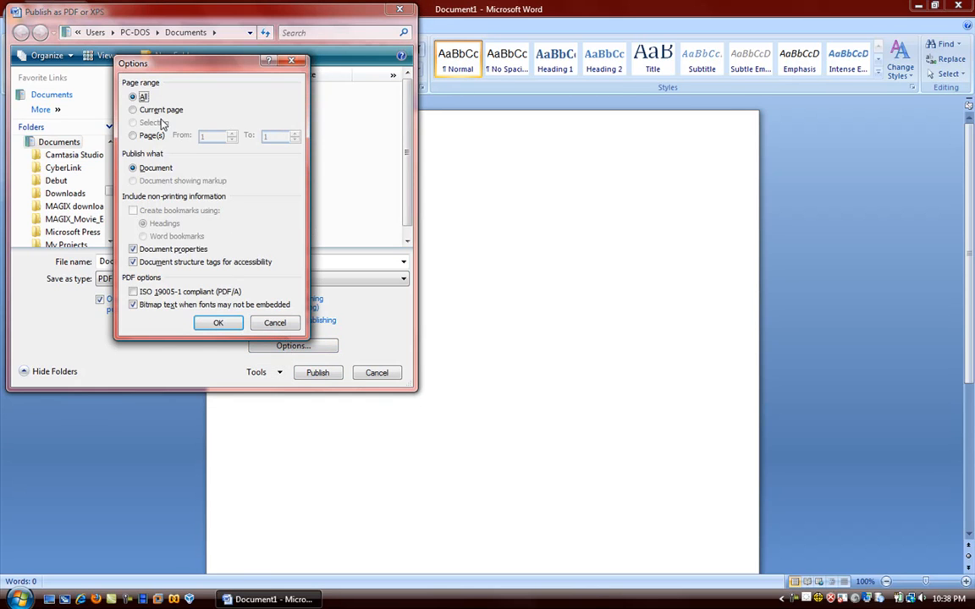
mouse_move(176, 161)
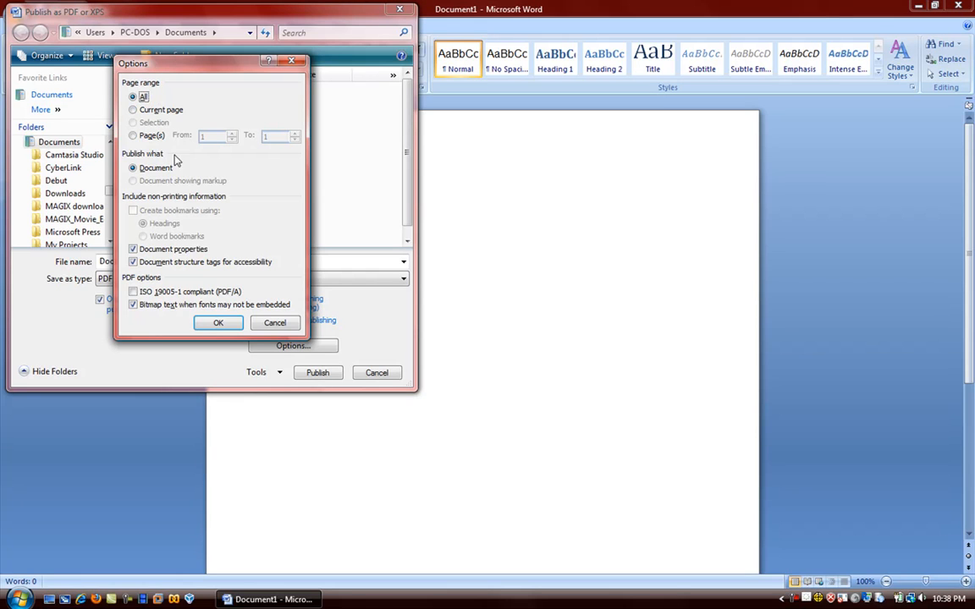
mouse_move(188, 237)
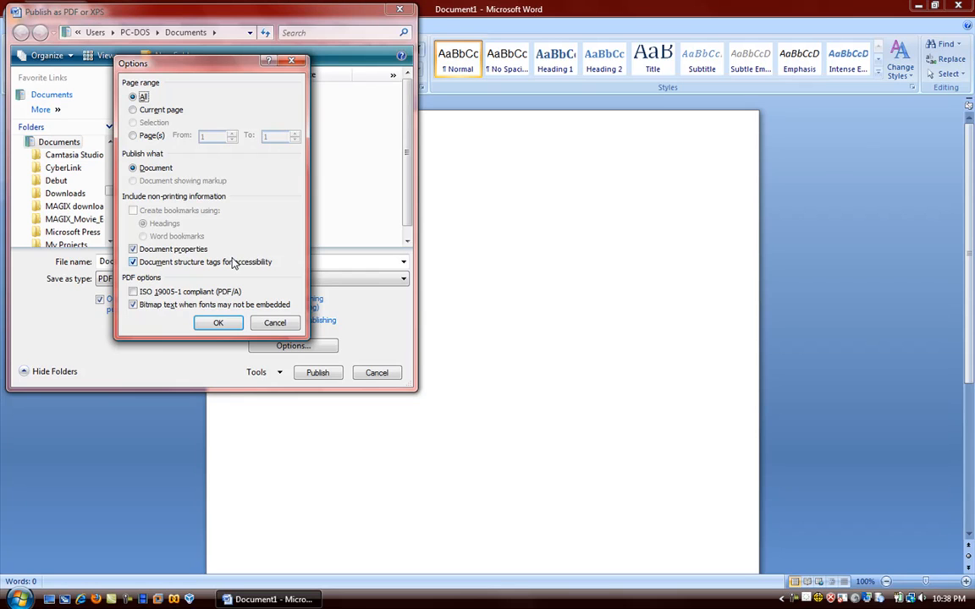
left_click(217, 322)
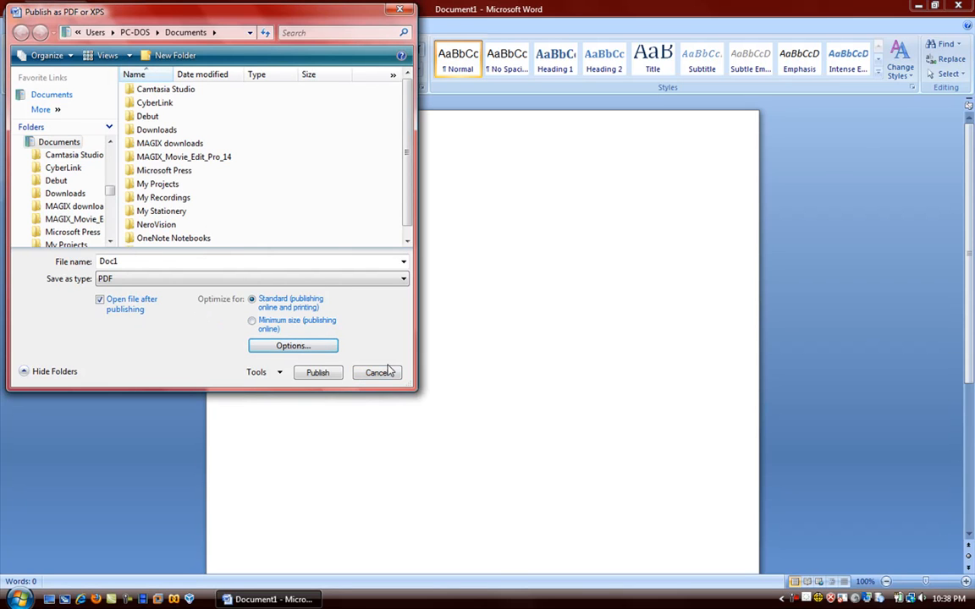
left_click(378, 372)
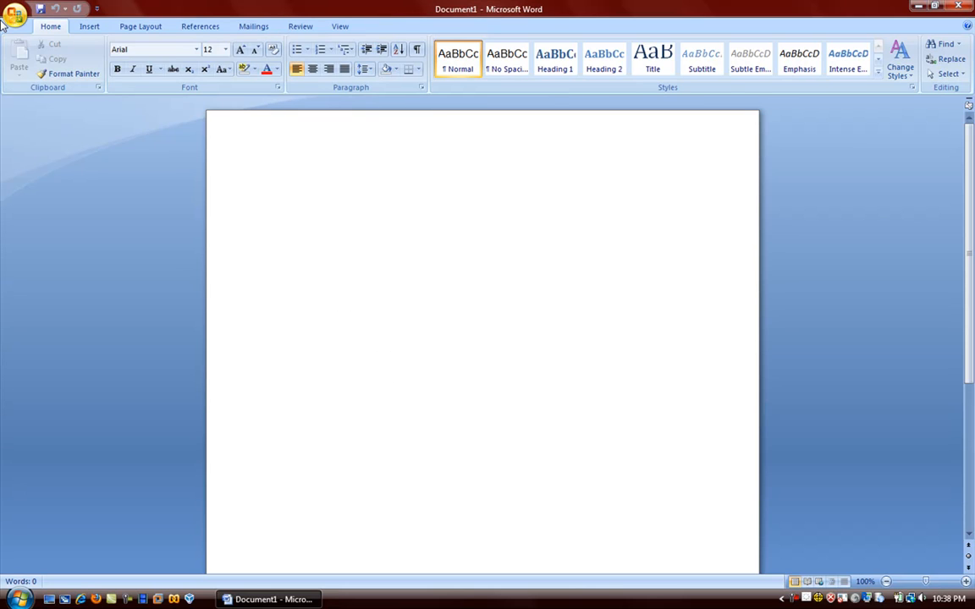
- Close Word and select the Adobe Reader 9 shortcut on the desktop
left_click(271, 181)
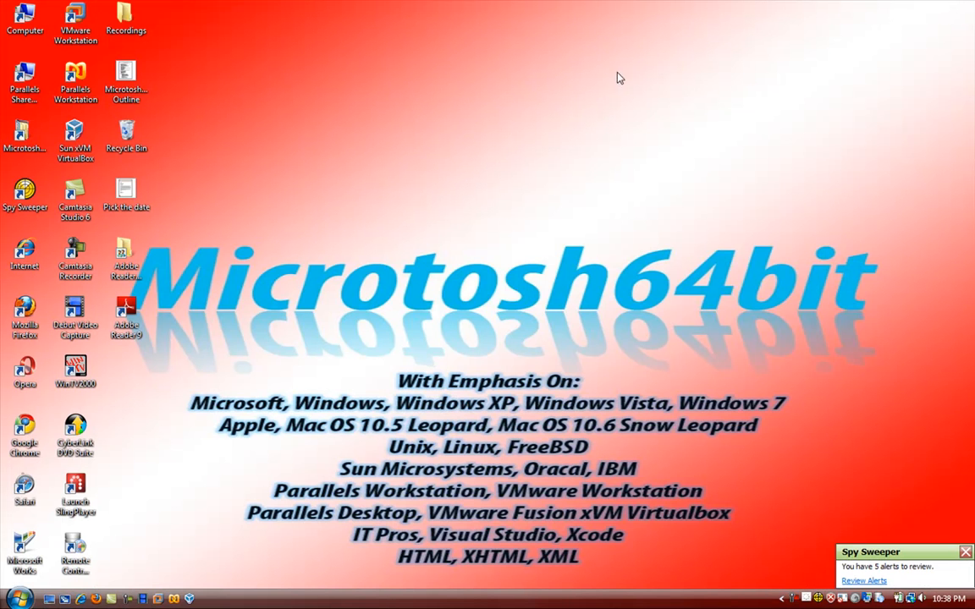
mouse_move(259, 277)
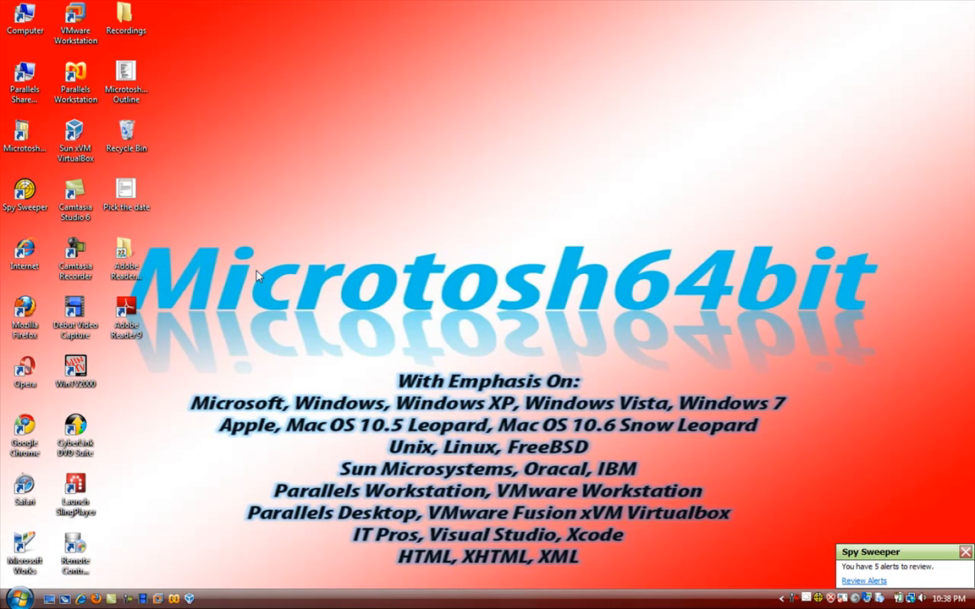
mouse_move(201, 334)
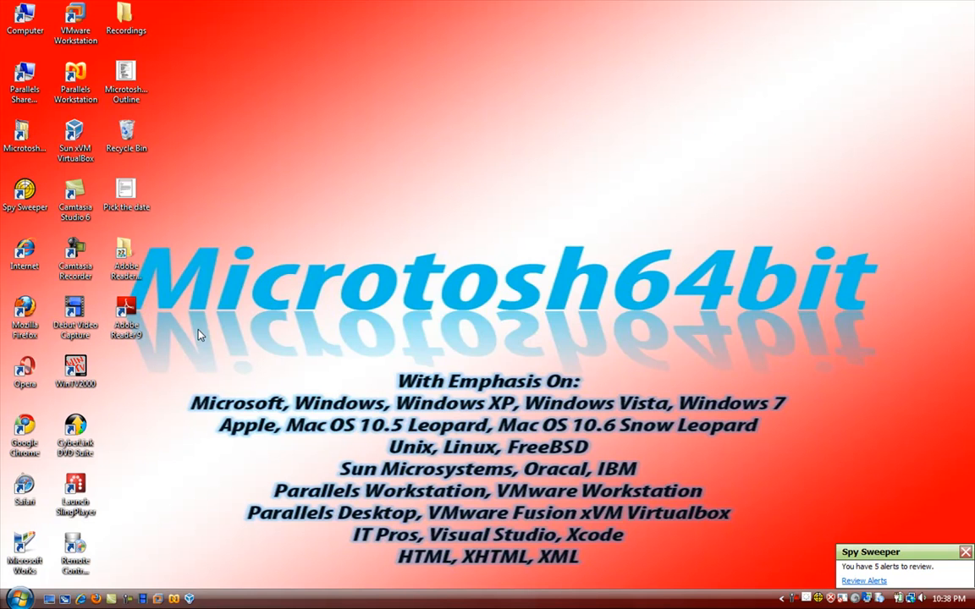
left_click(125, 317)
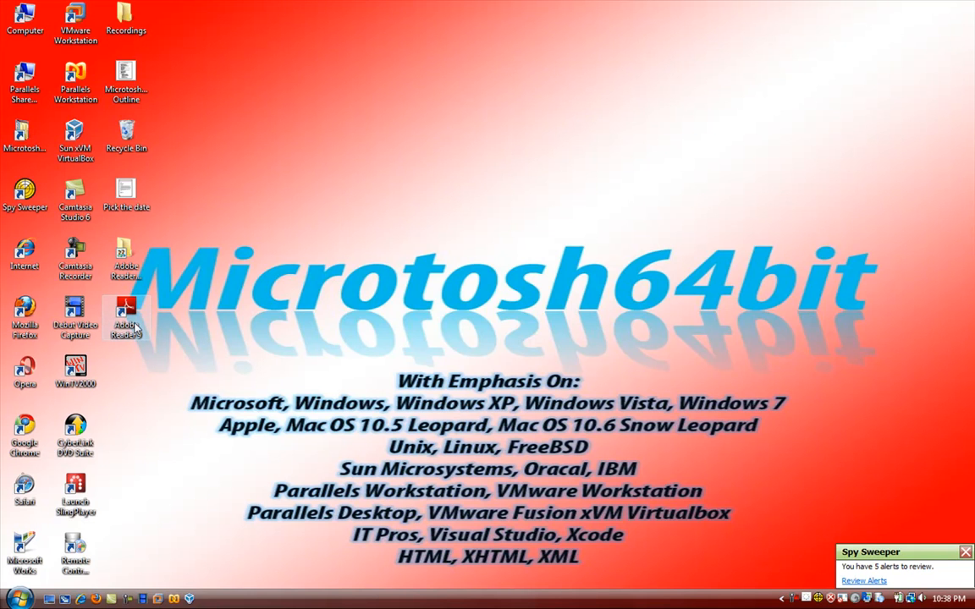
mouse_move(184, 258)
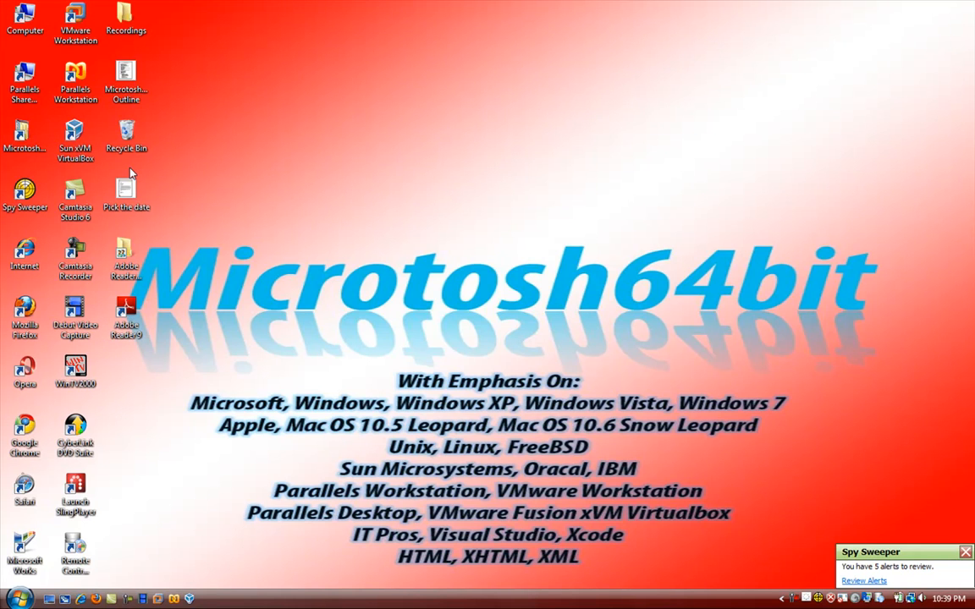
mouse_move(4, 514)
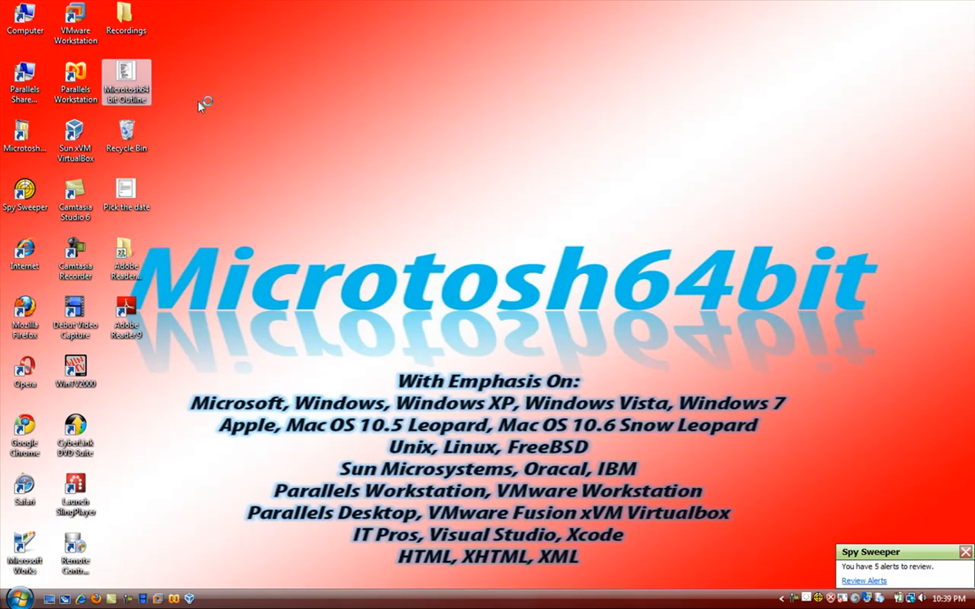
mouse_move(127, 85)
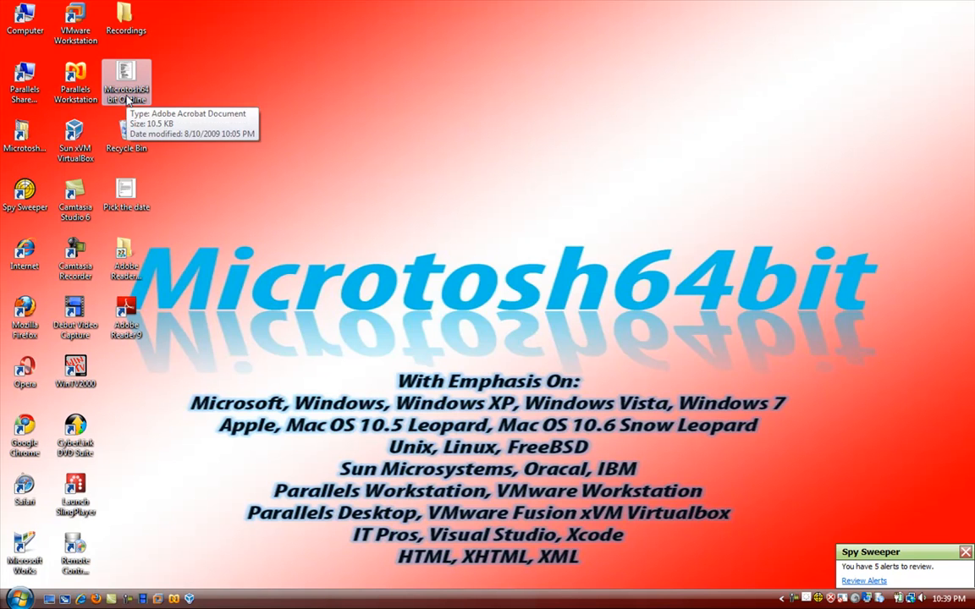
double_click(125, 80)
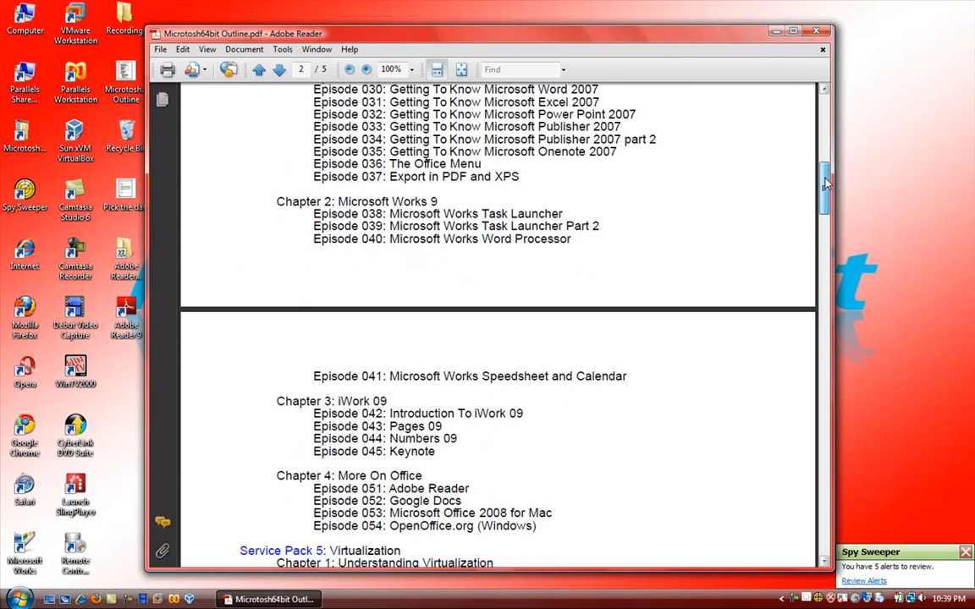
scroll("down", 3)
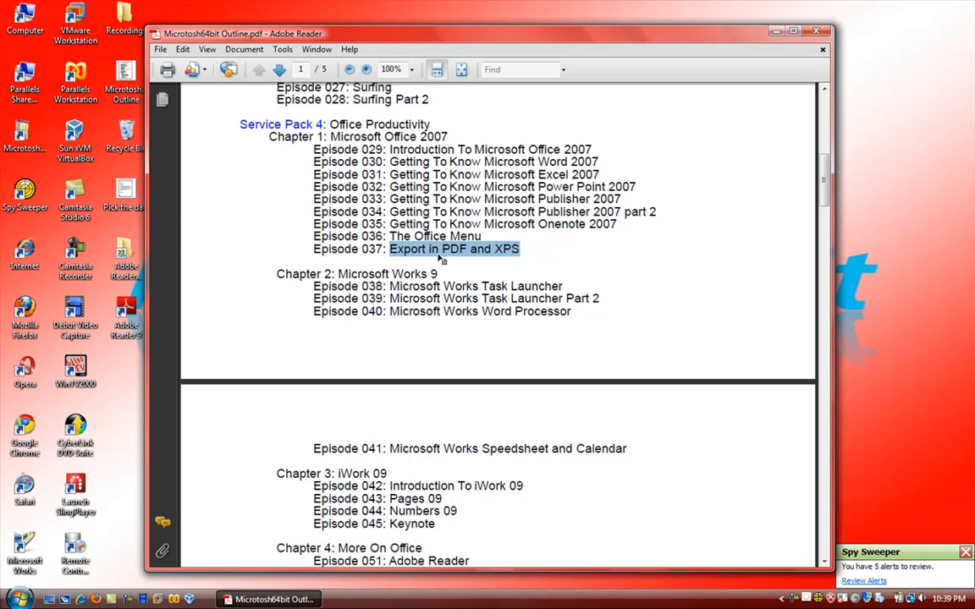
mouse_move(675, 149)
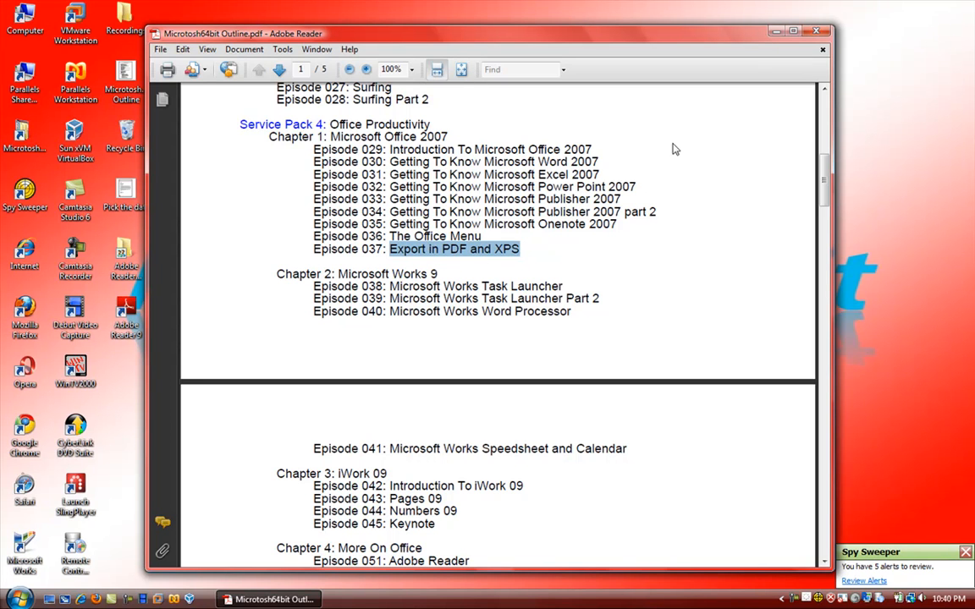
mouse_move(791, 46)
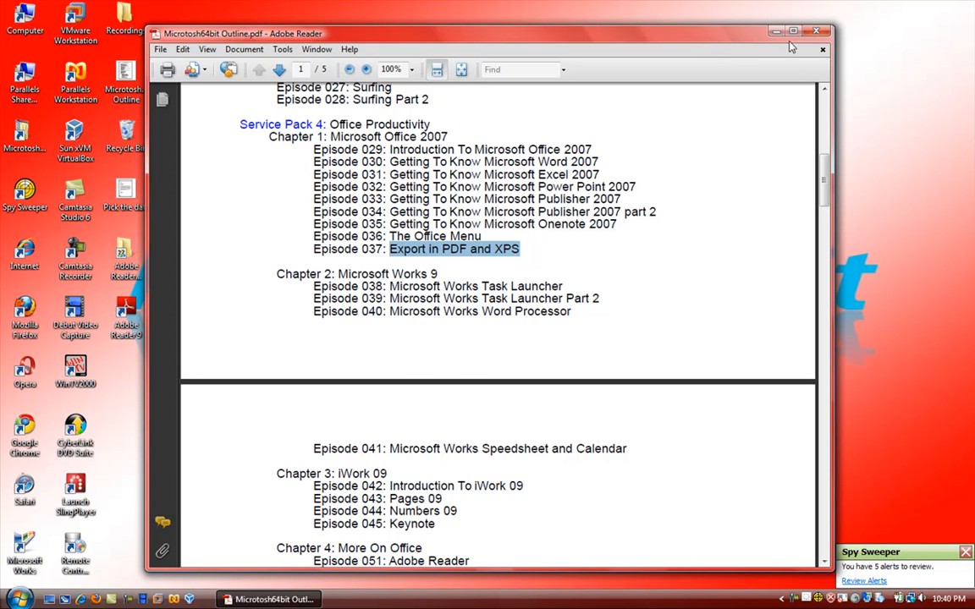
left_click(793, 32)
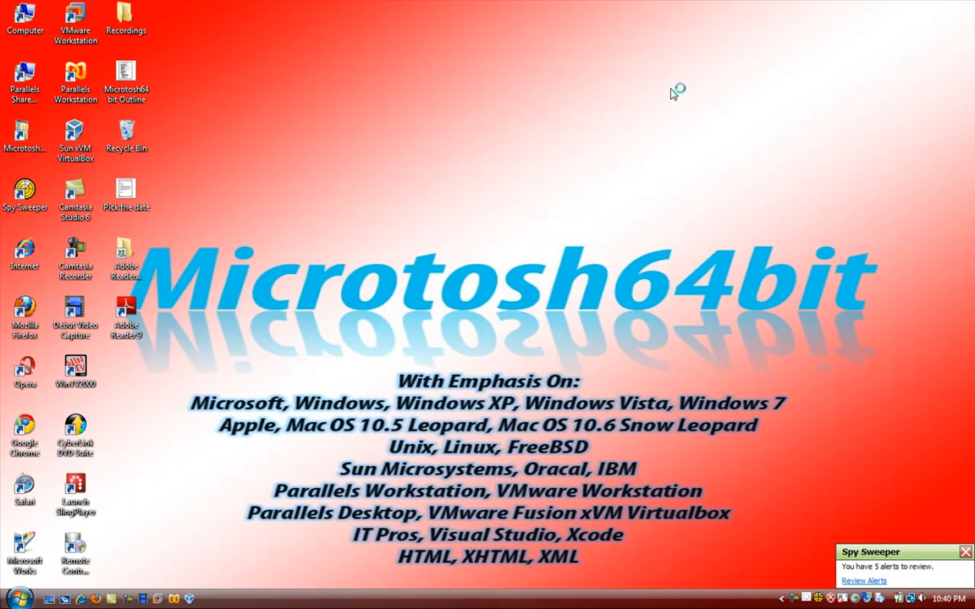